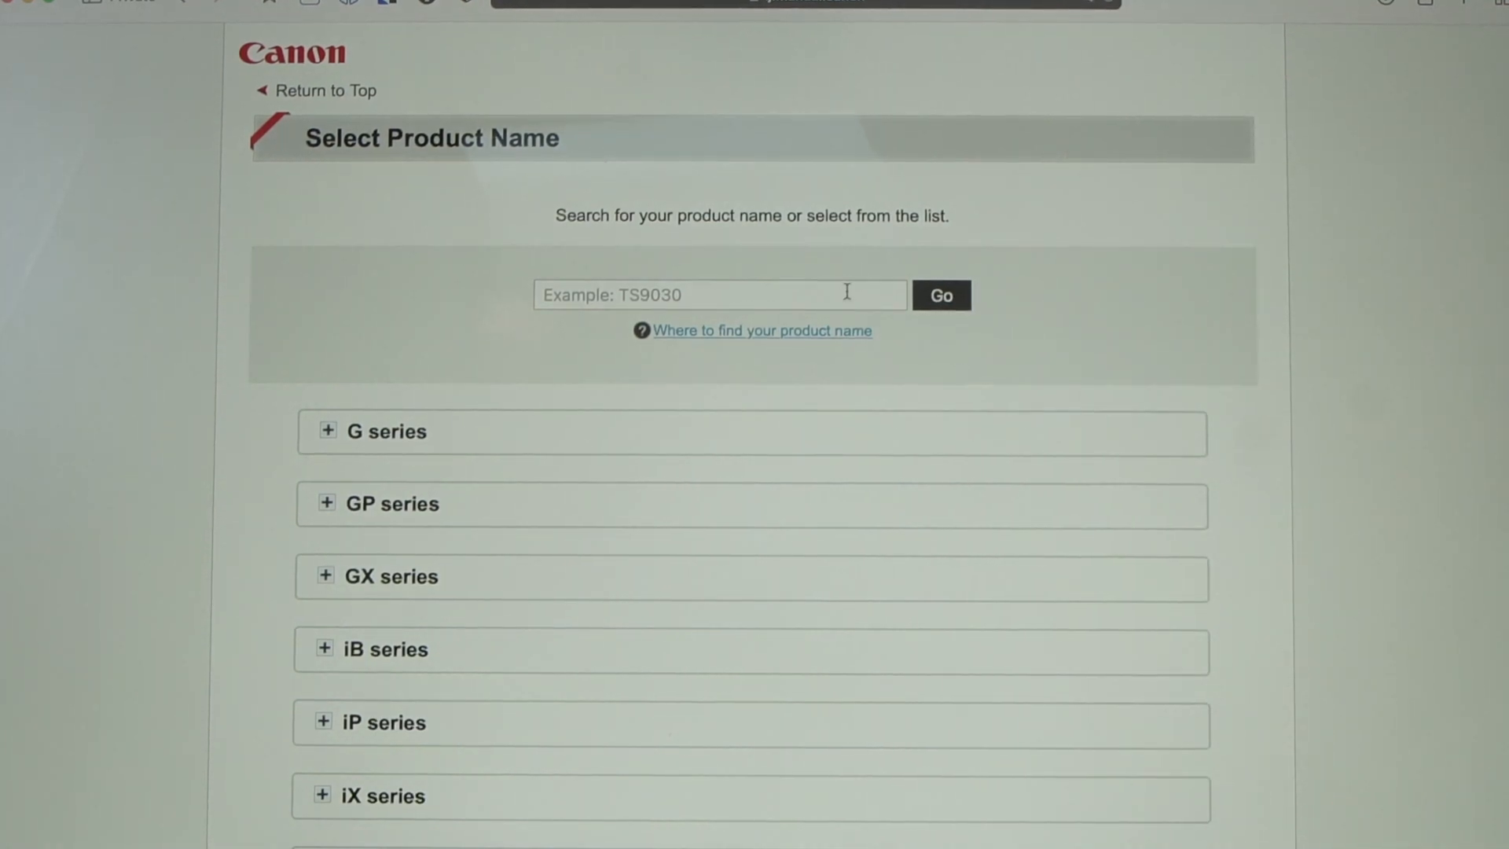
Search for 'ts5320', select the TS5320a suggestion and go to its setup page
text(ts5320)
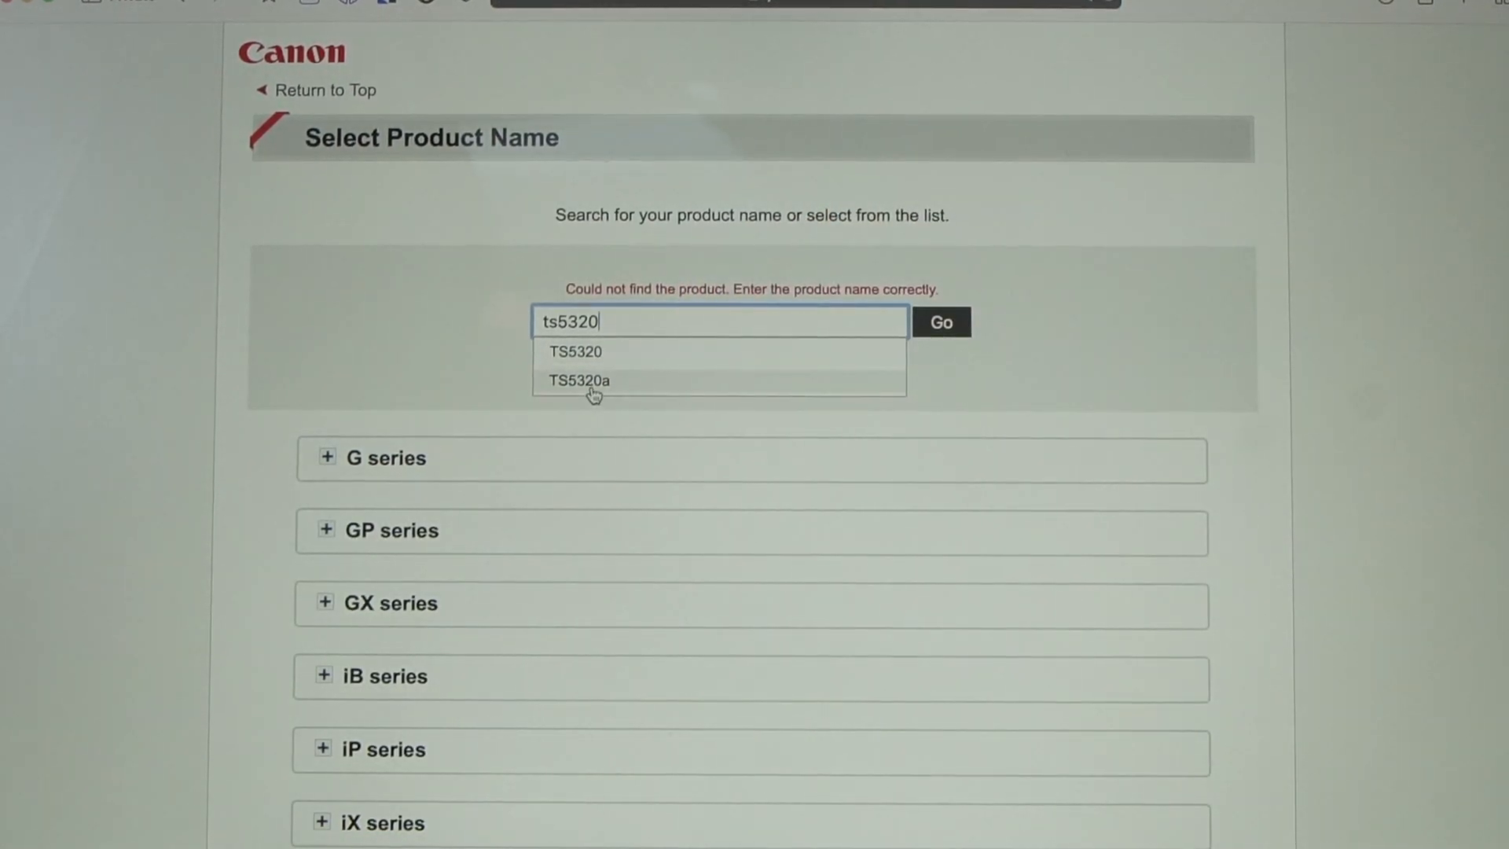
click(578, 379)
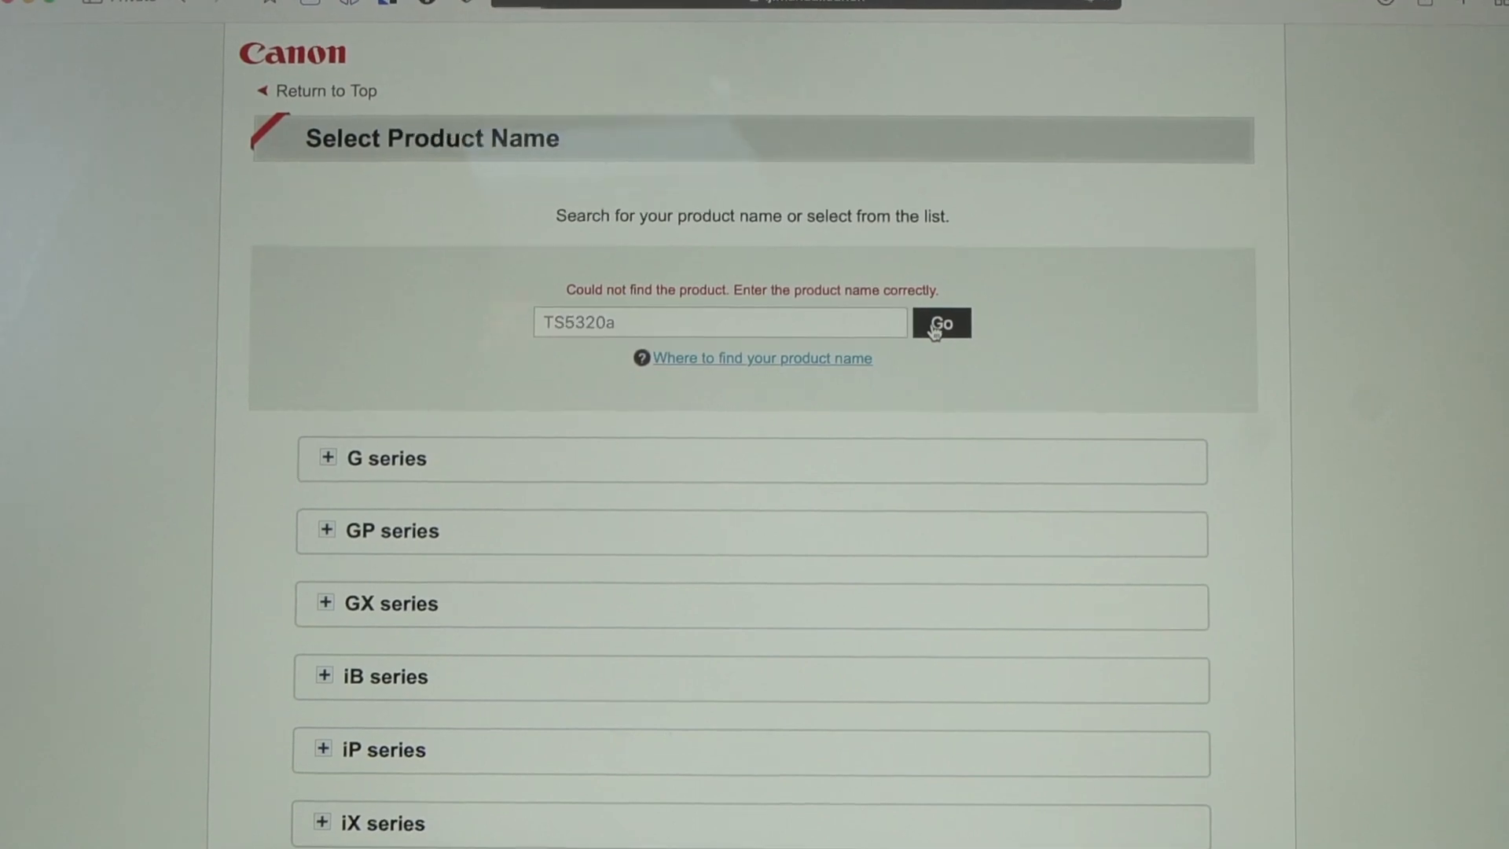
click(939, 322)
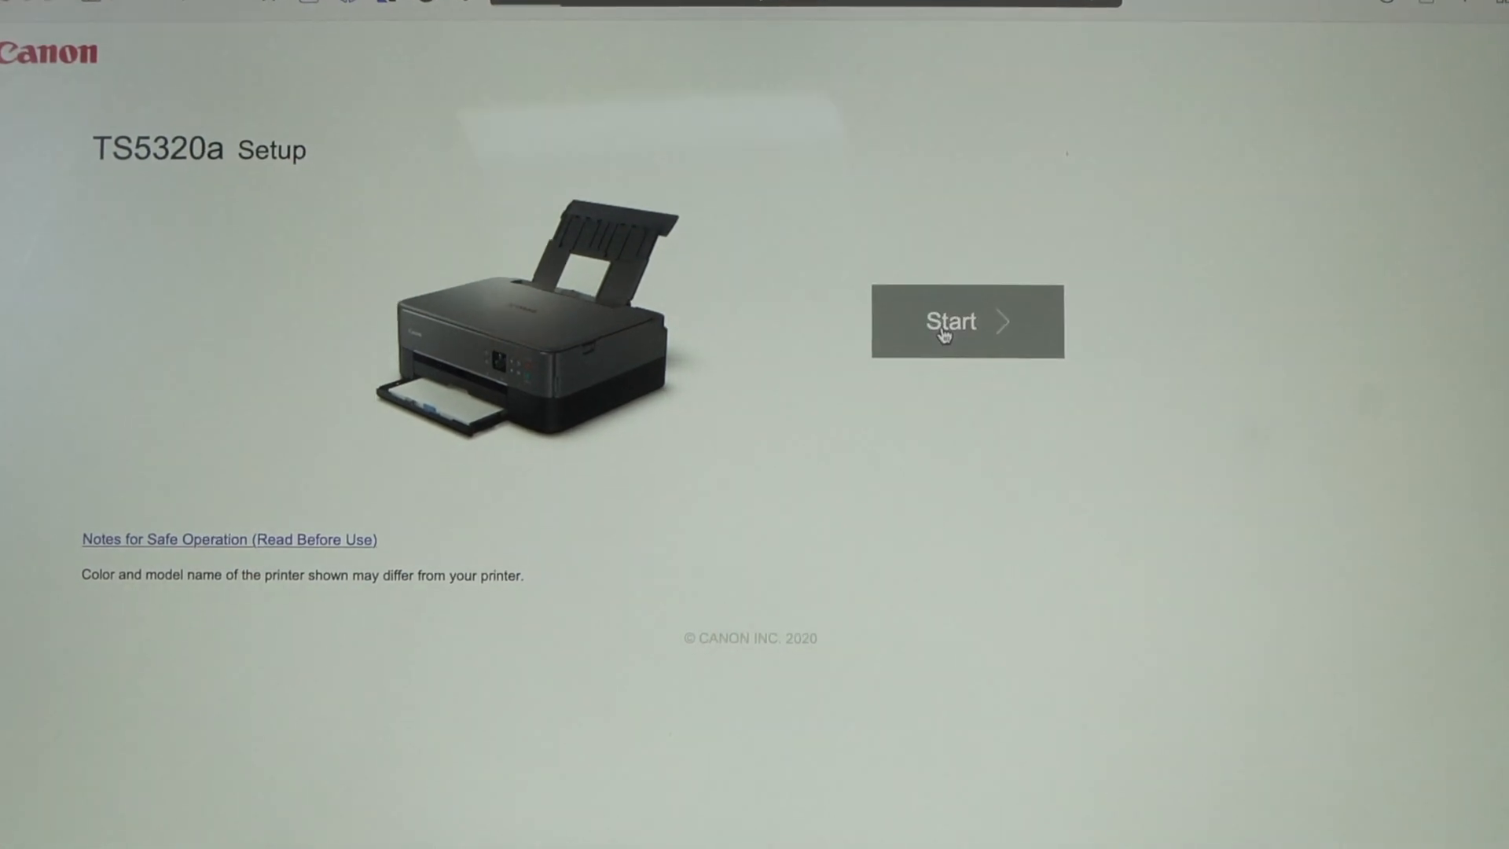
Start the TS5320a guide, skip to Connect and download the macOS setup software
click(965, 320)
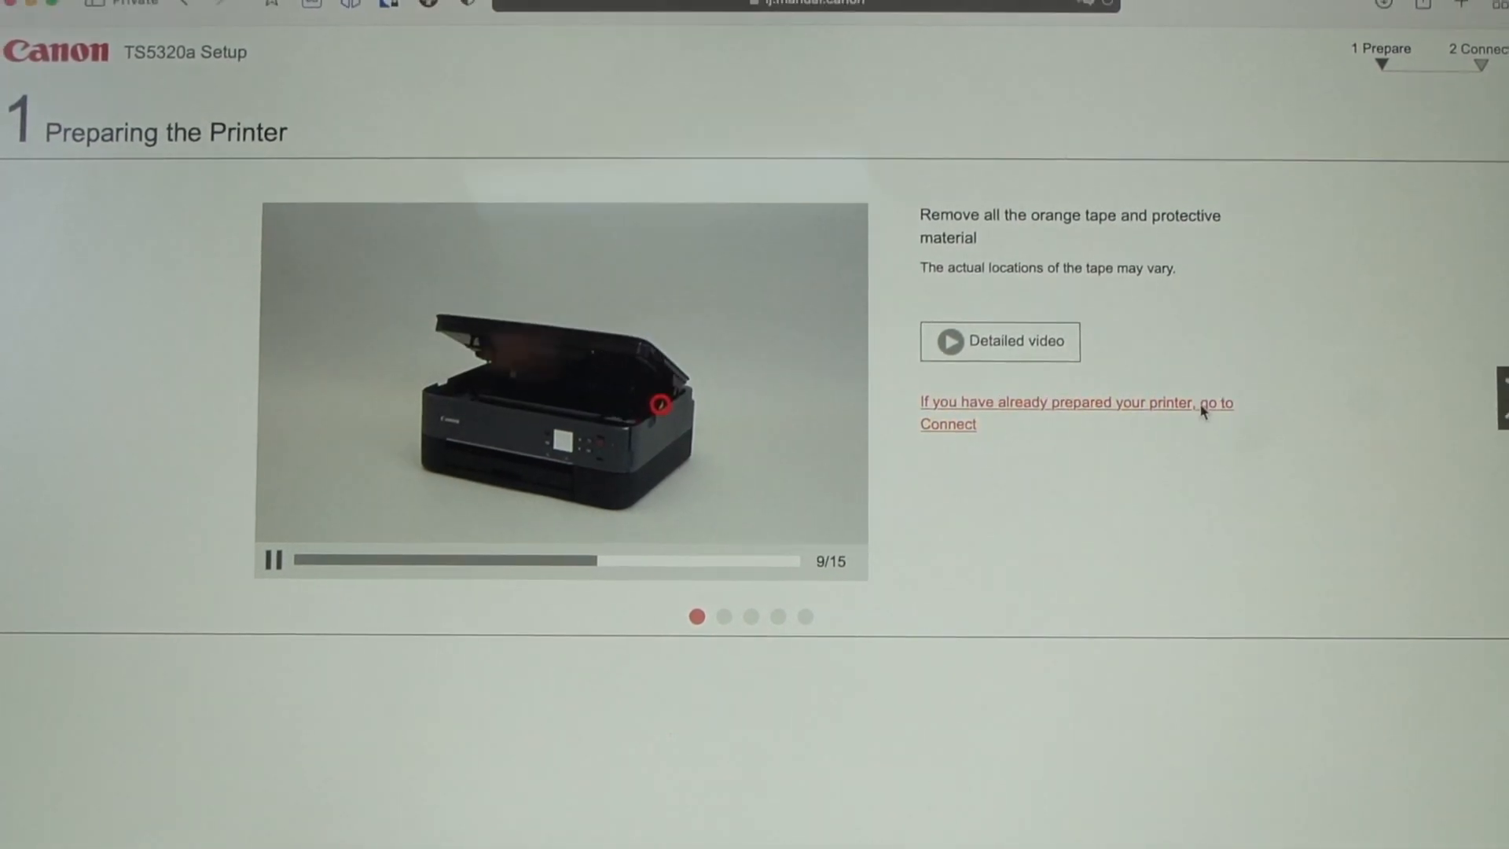
click(1064, 414)
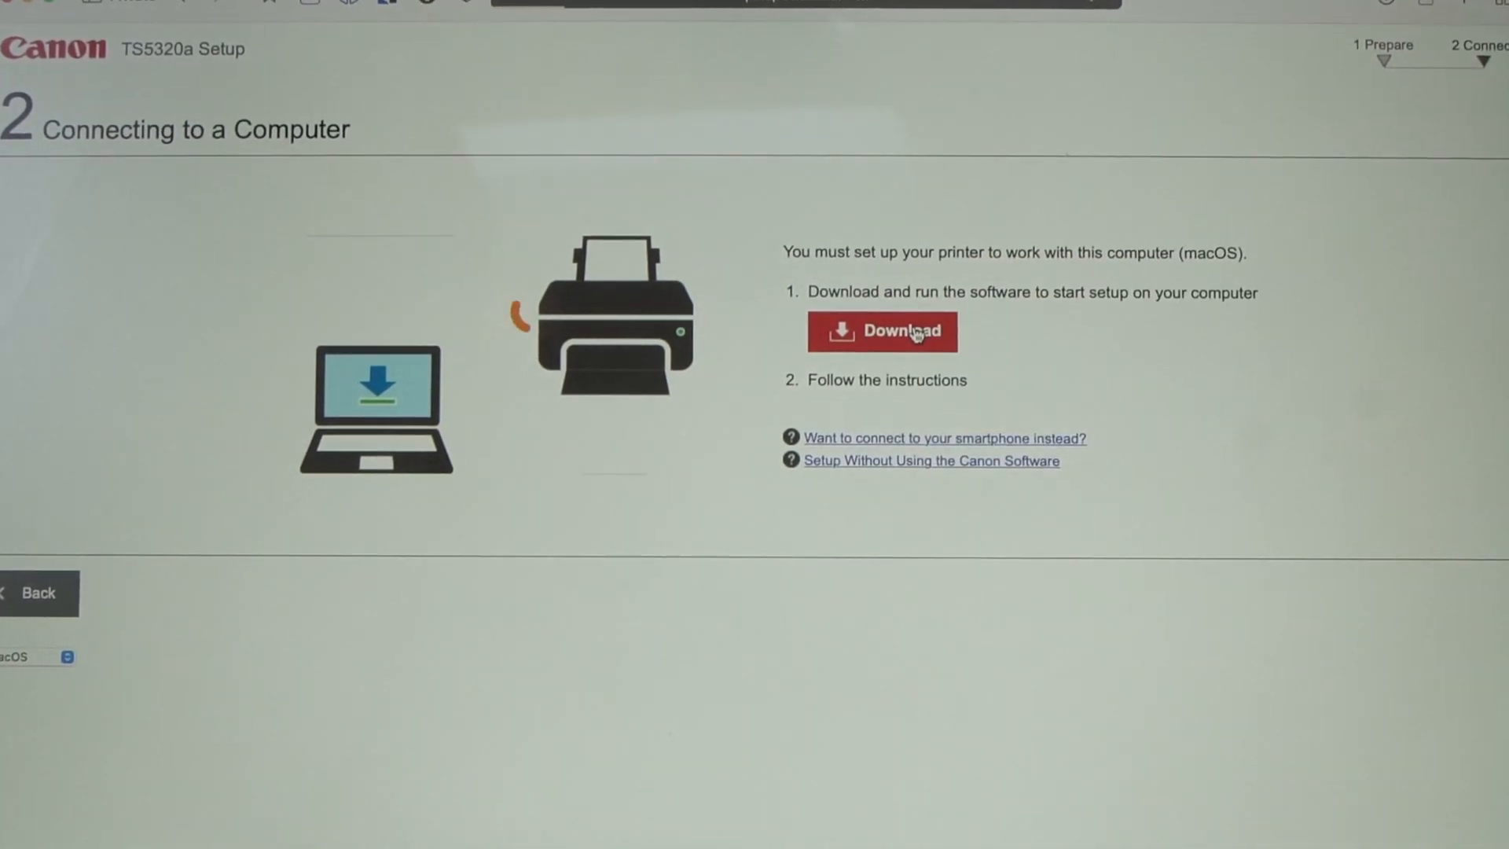
click(880, 330)
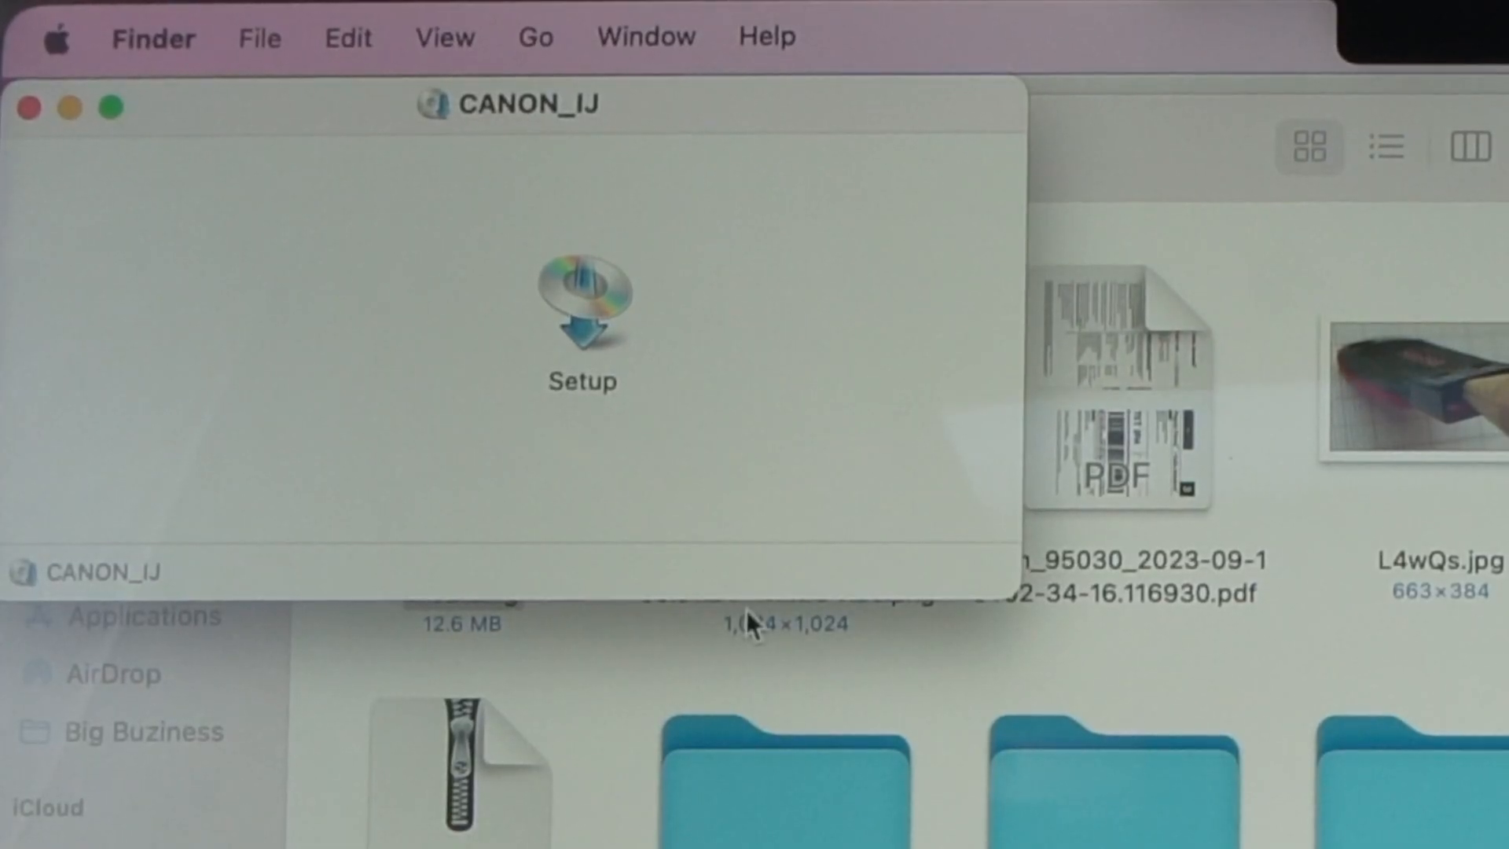
Launch Setup from the CANON_IJ disk image and confirm opening the downloaded app
double_click(582, 308)
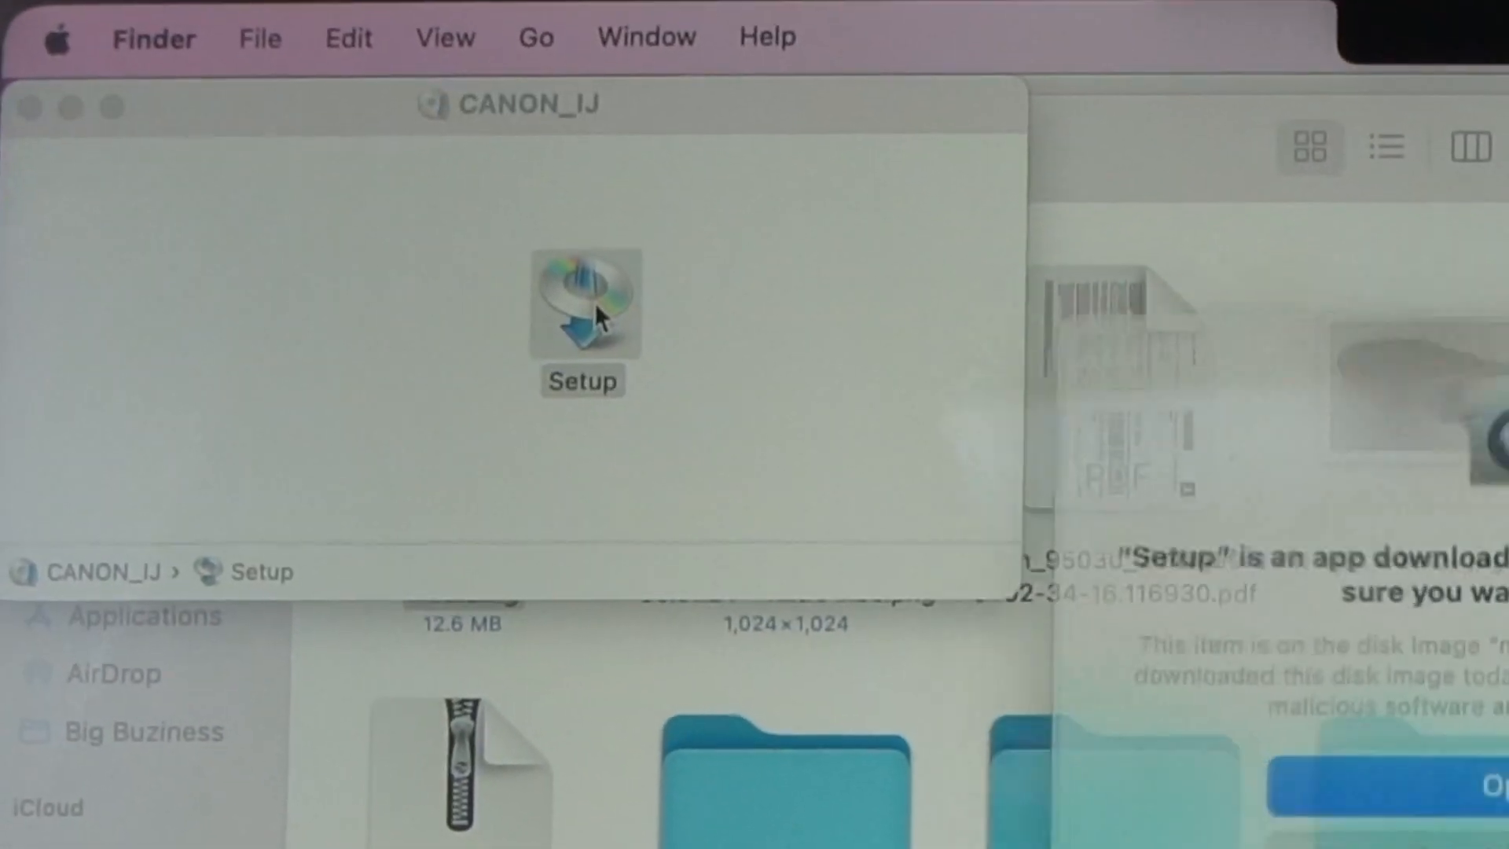
double_click(581, 308)
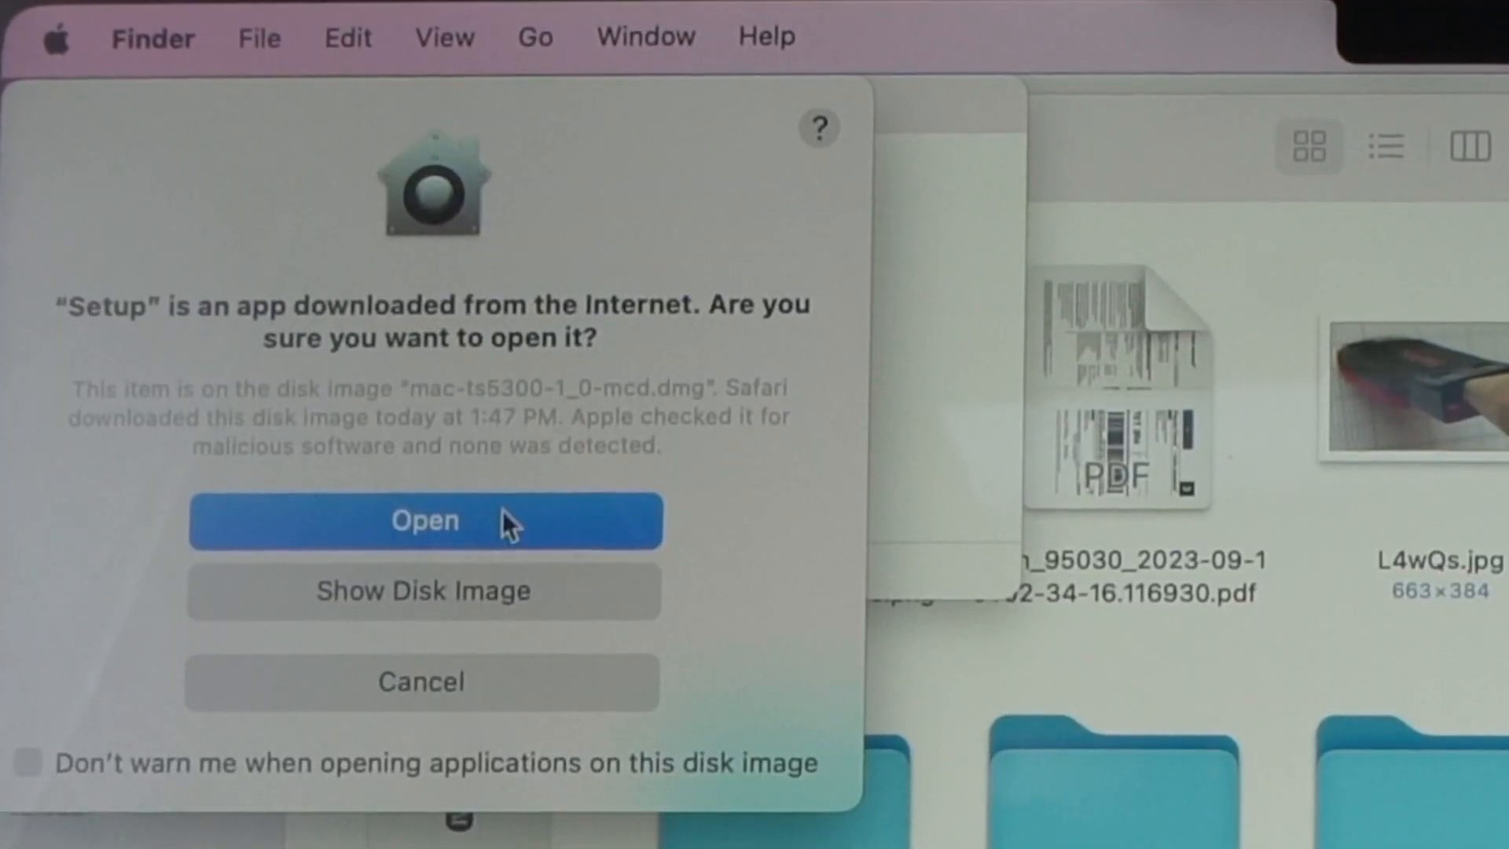
click(421, 521)
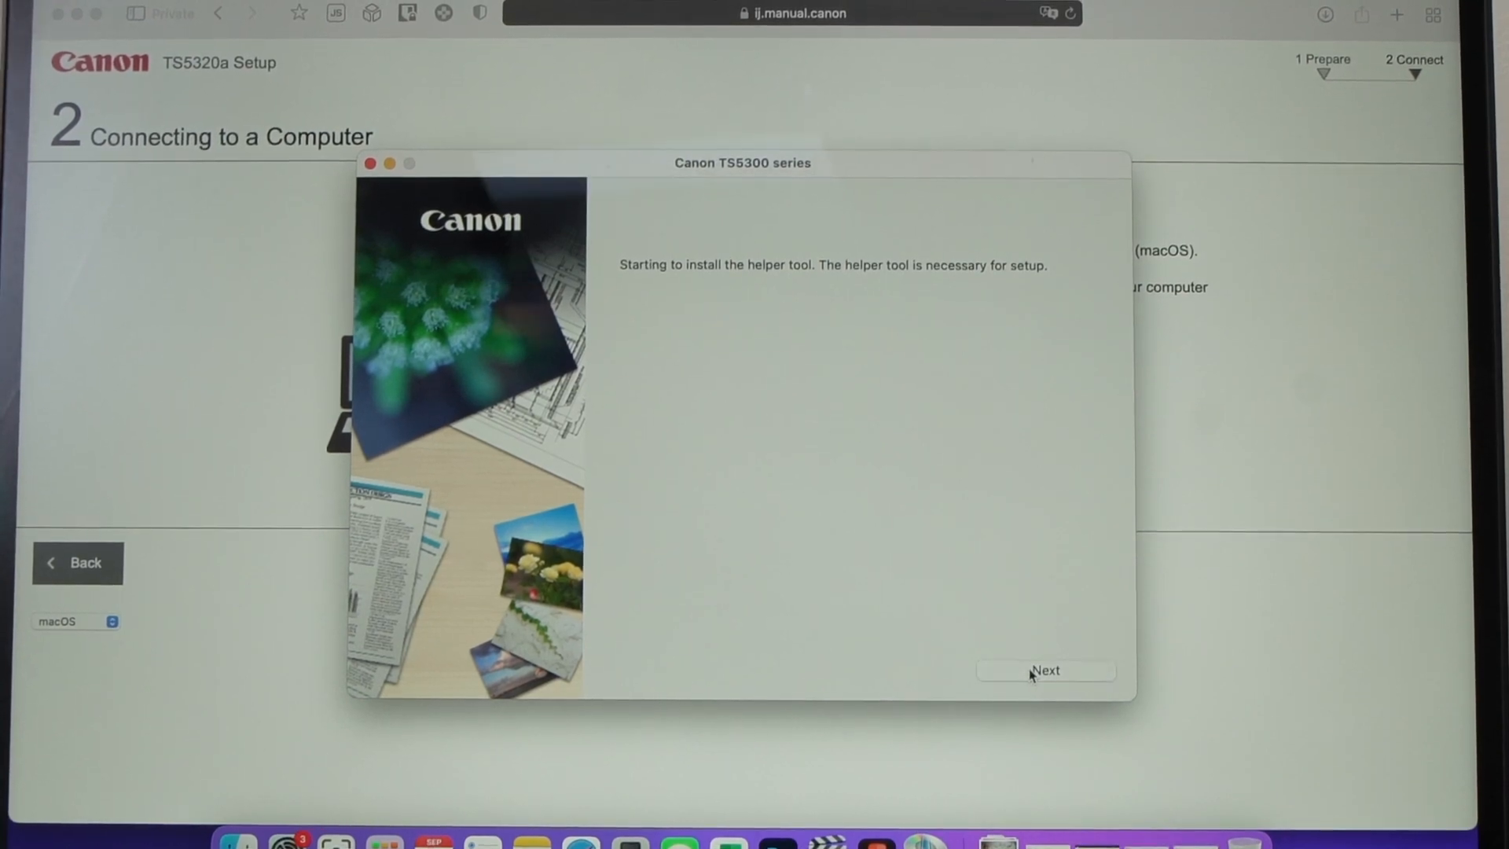
Authorize the helper tool install with the Mac password to reach Start Setup
click(1045, 671)
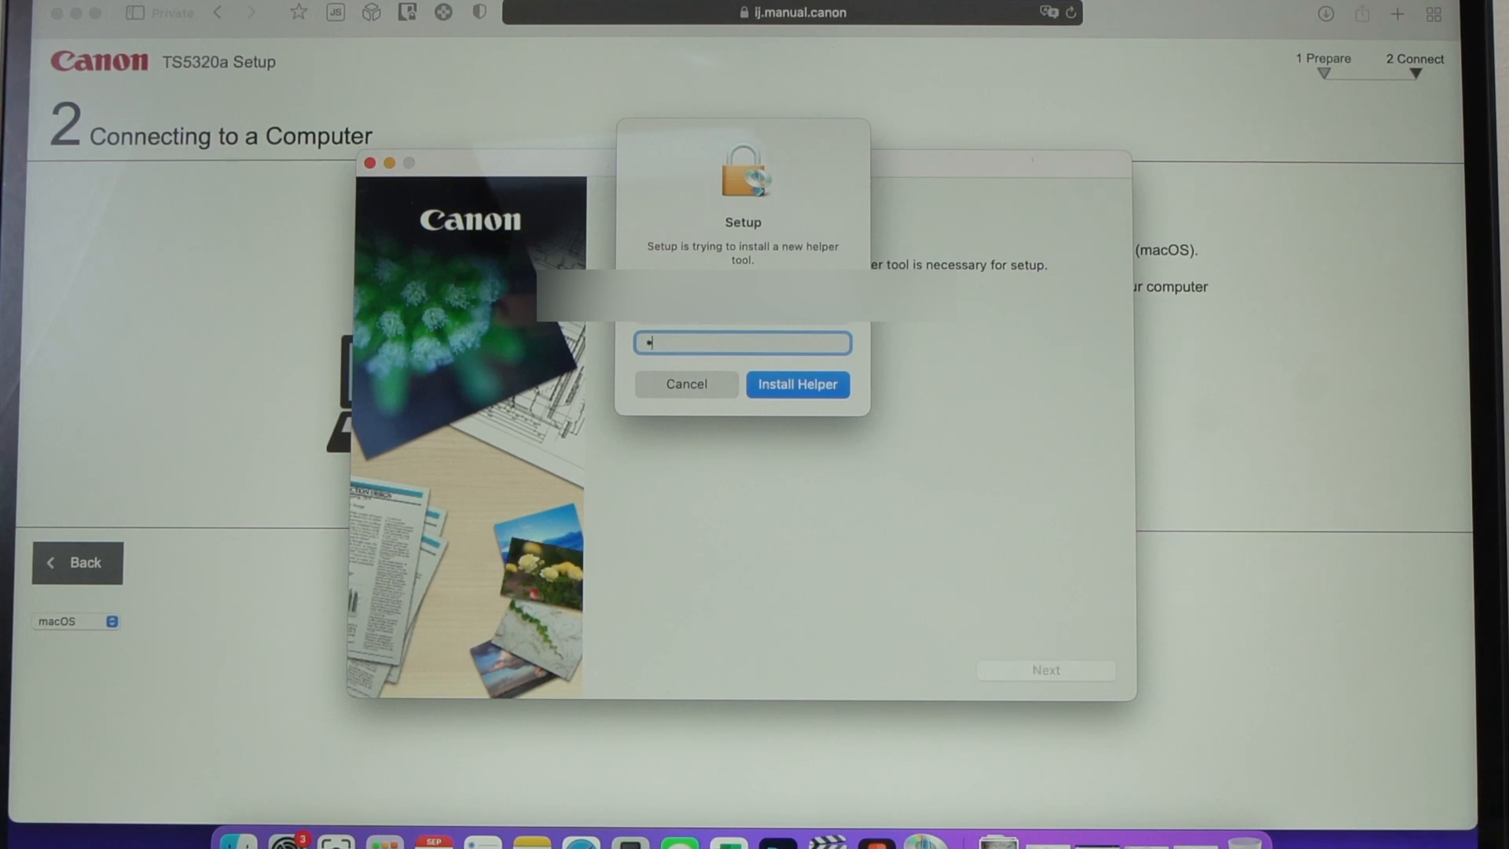
text(•••)
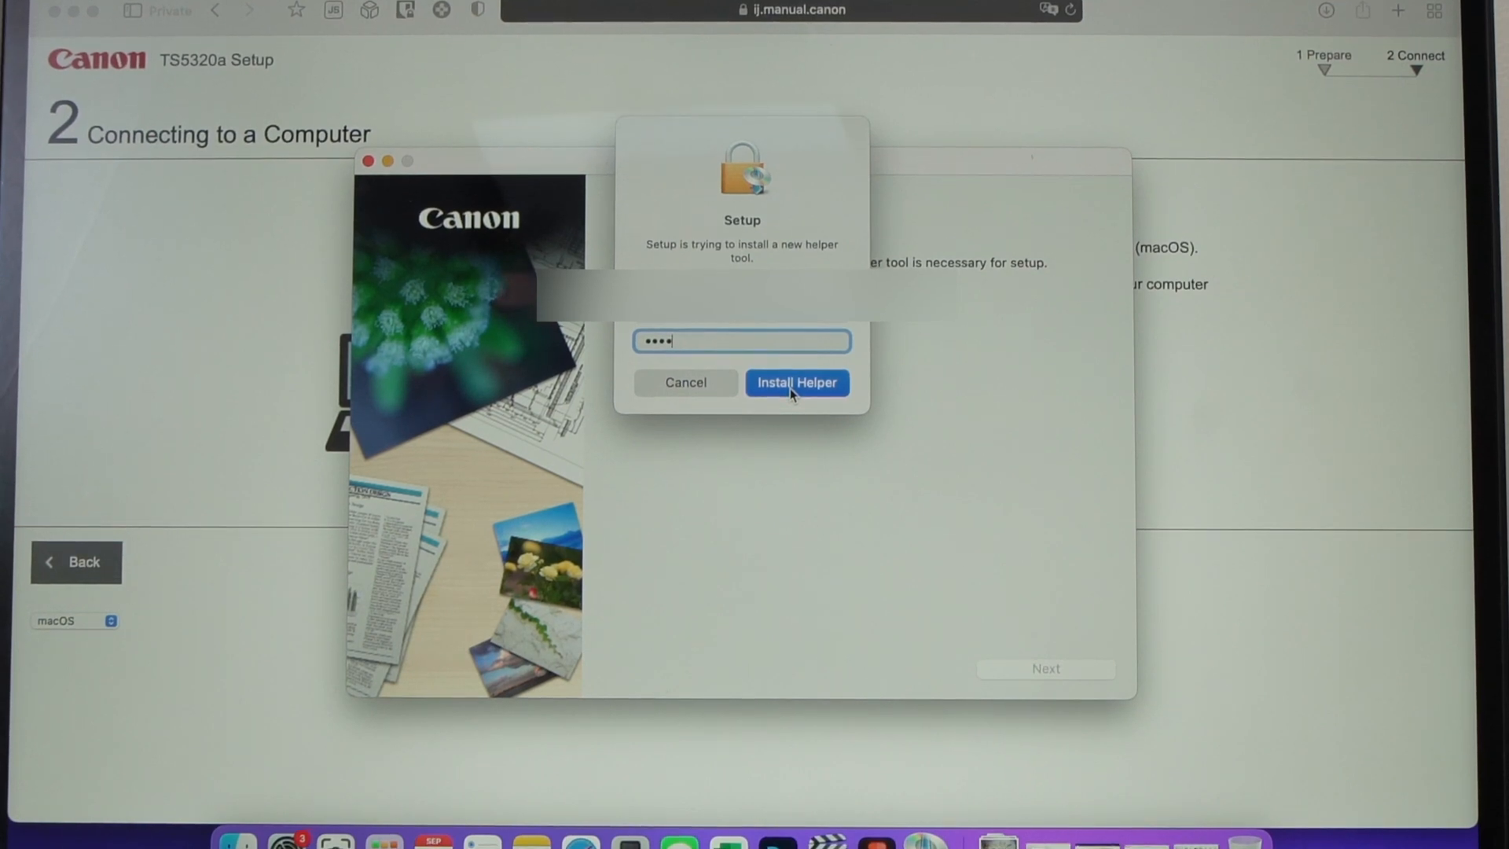
click(796, 382)
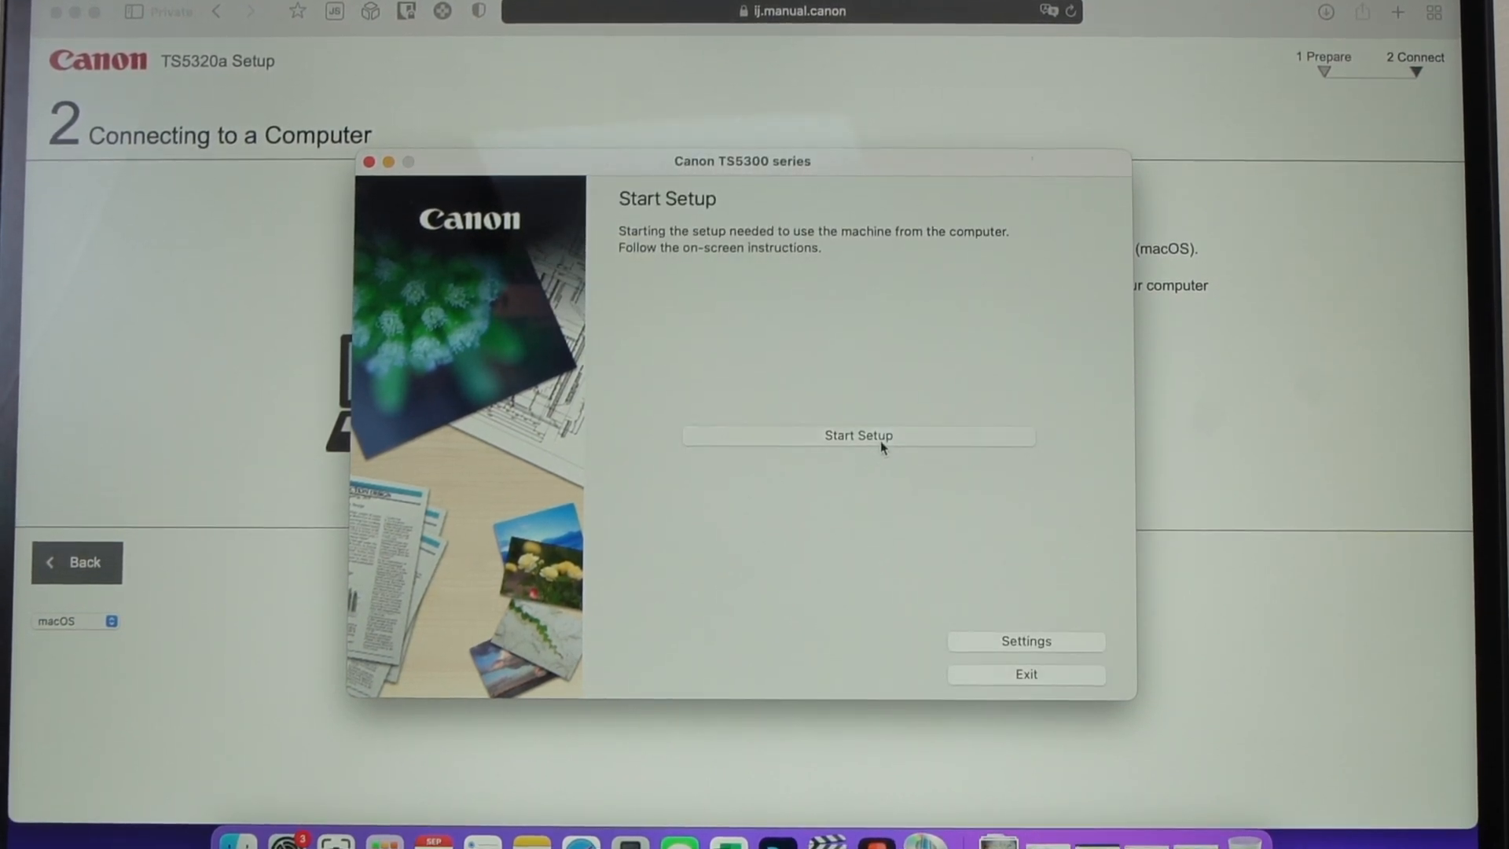
Start setup and accept the license agreement and Canon usage-information sharing terms
click(857, 435)
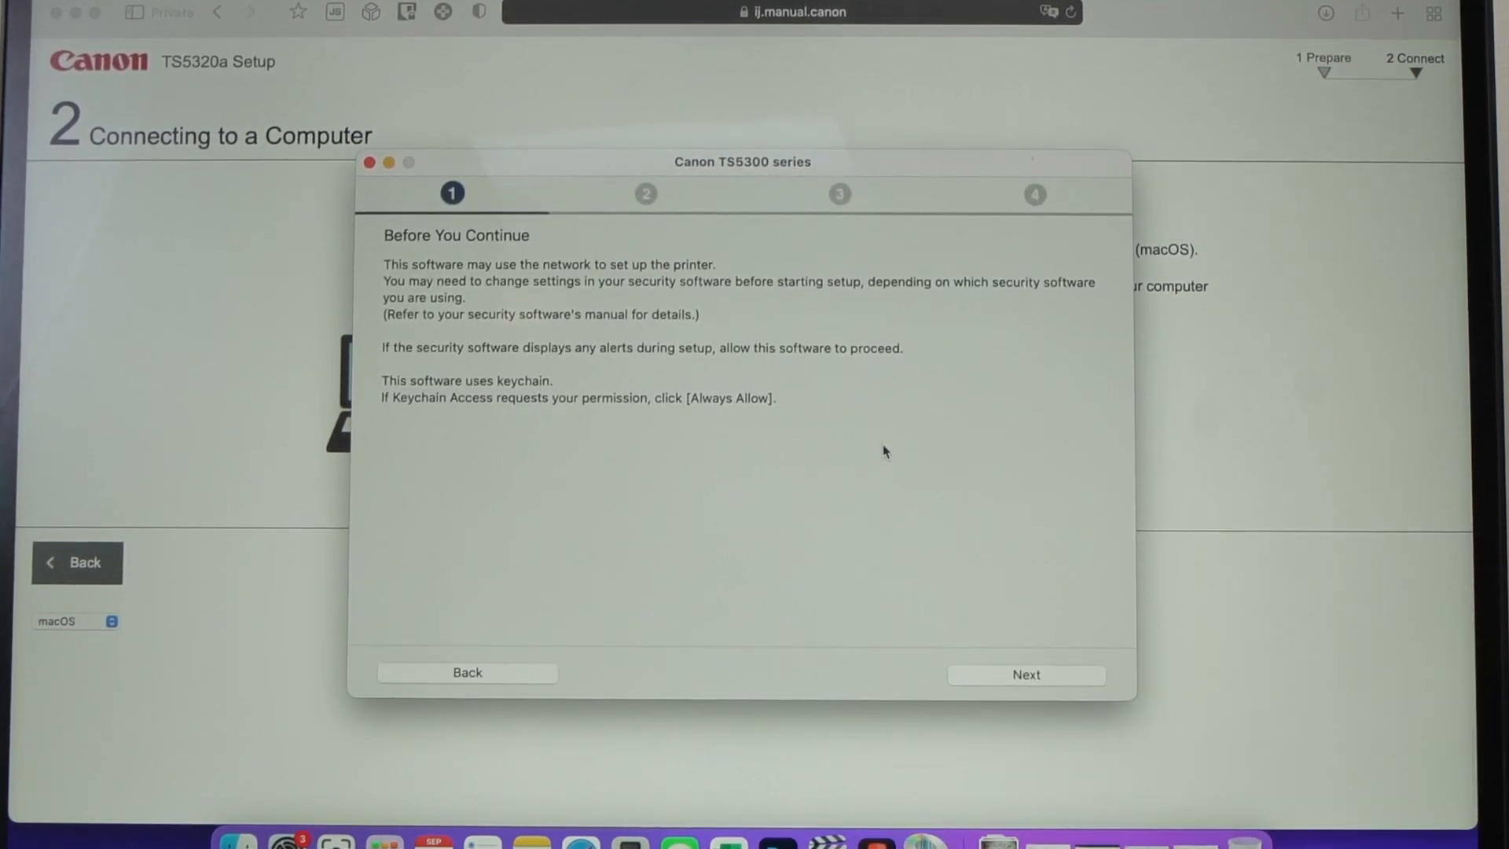
click(1026, 674)
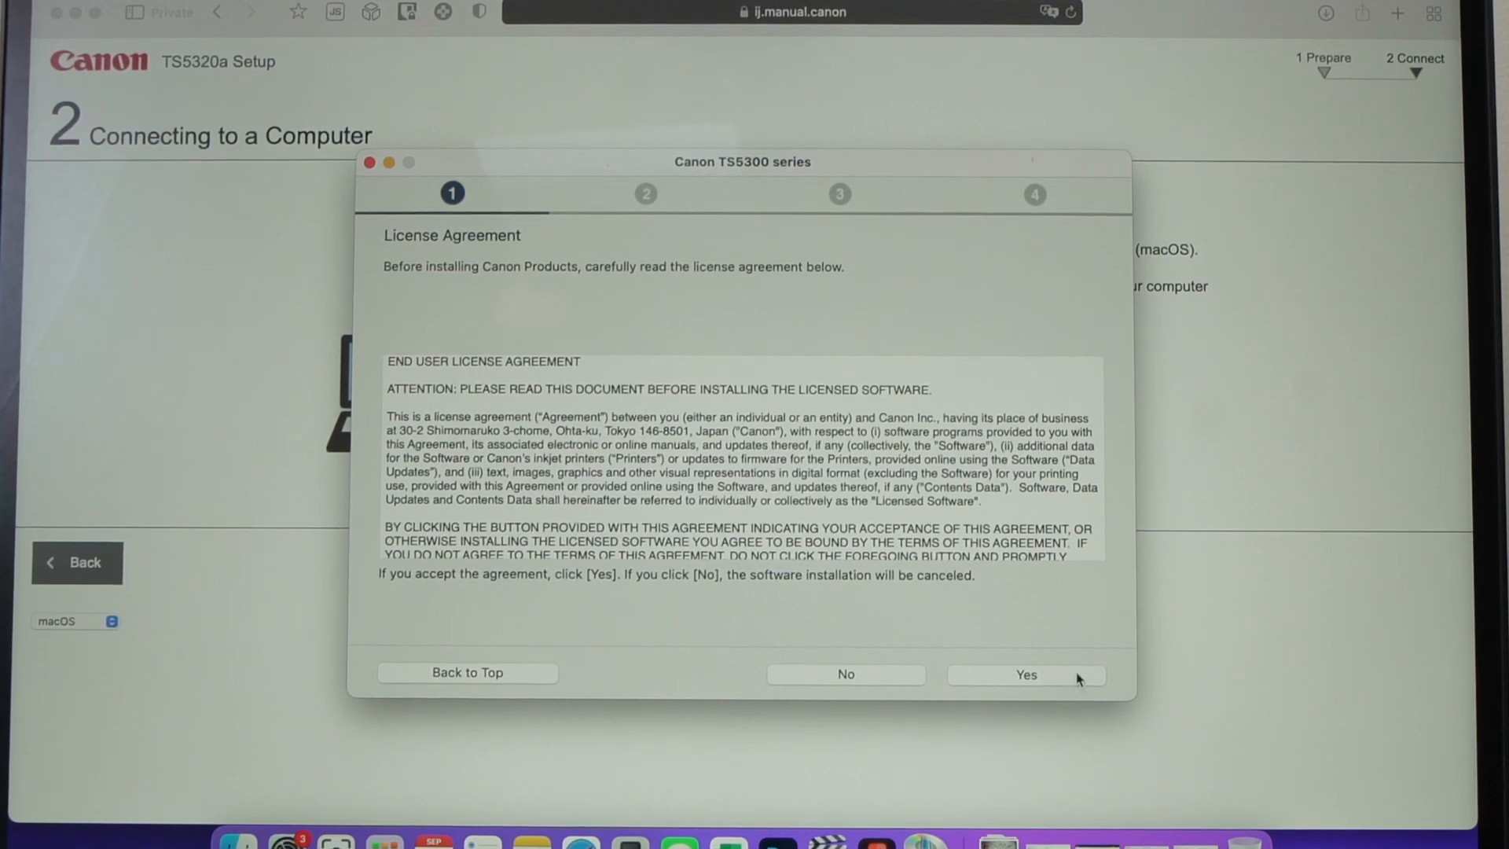
click(1025, 674)
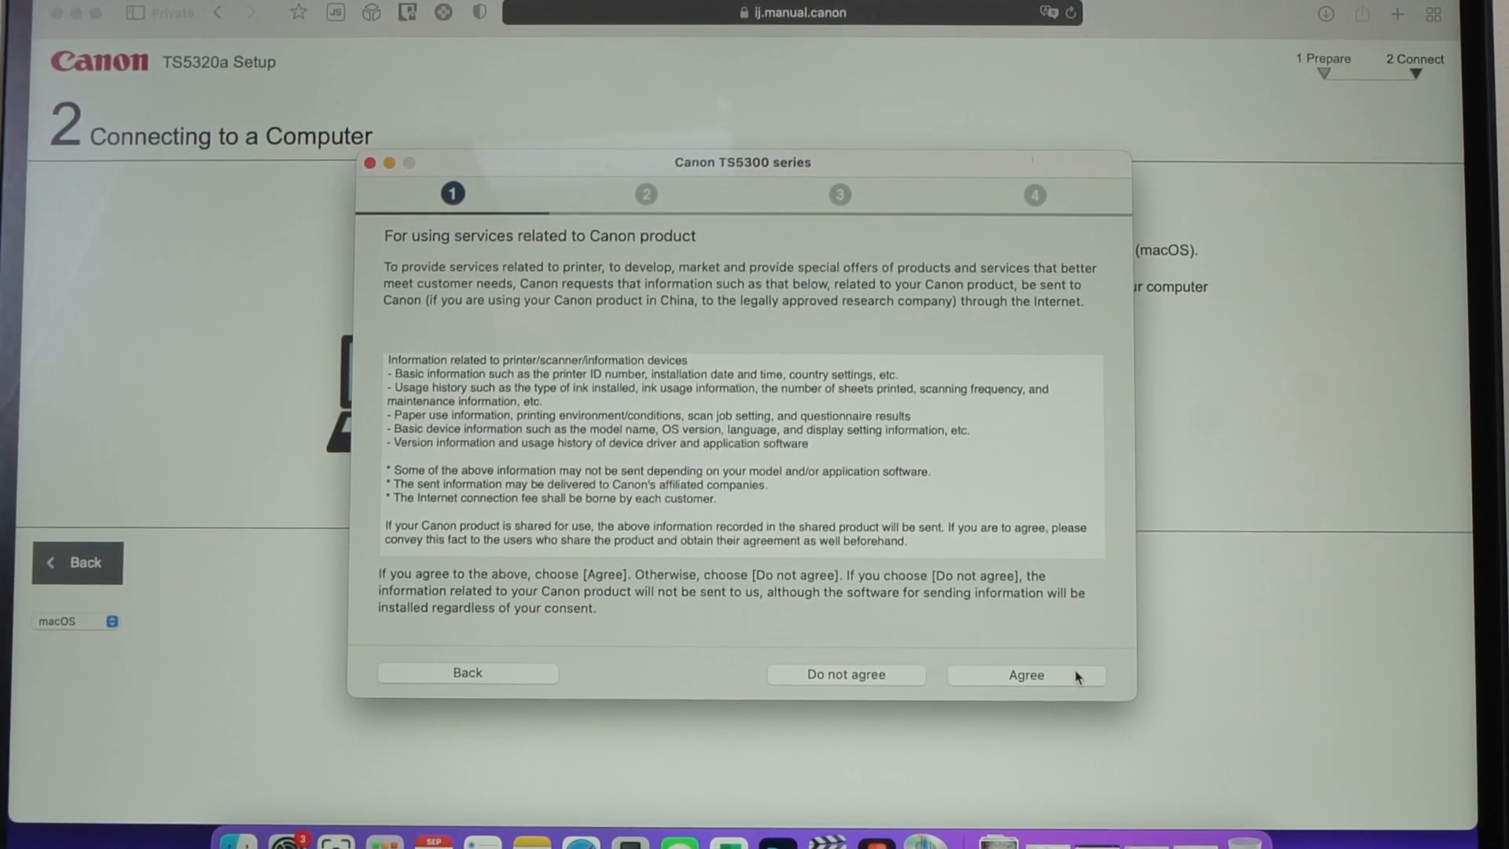
click(1025, 674)
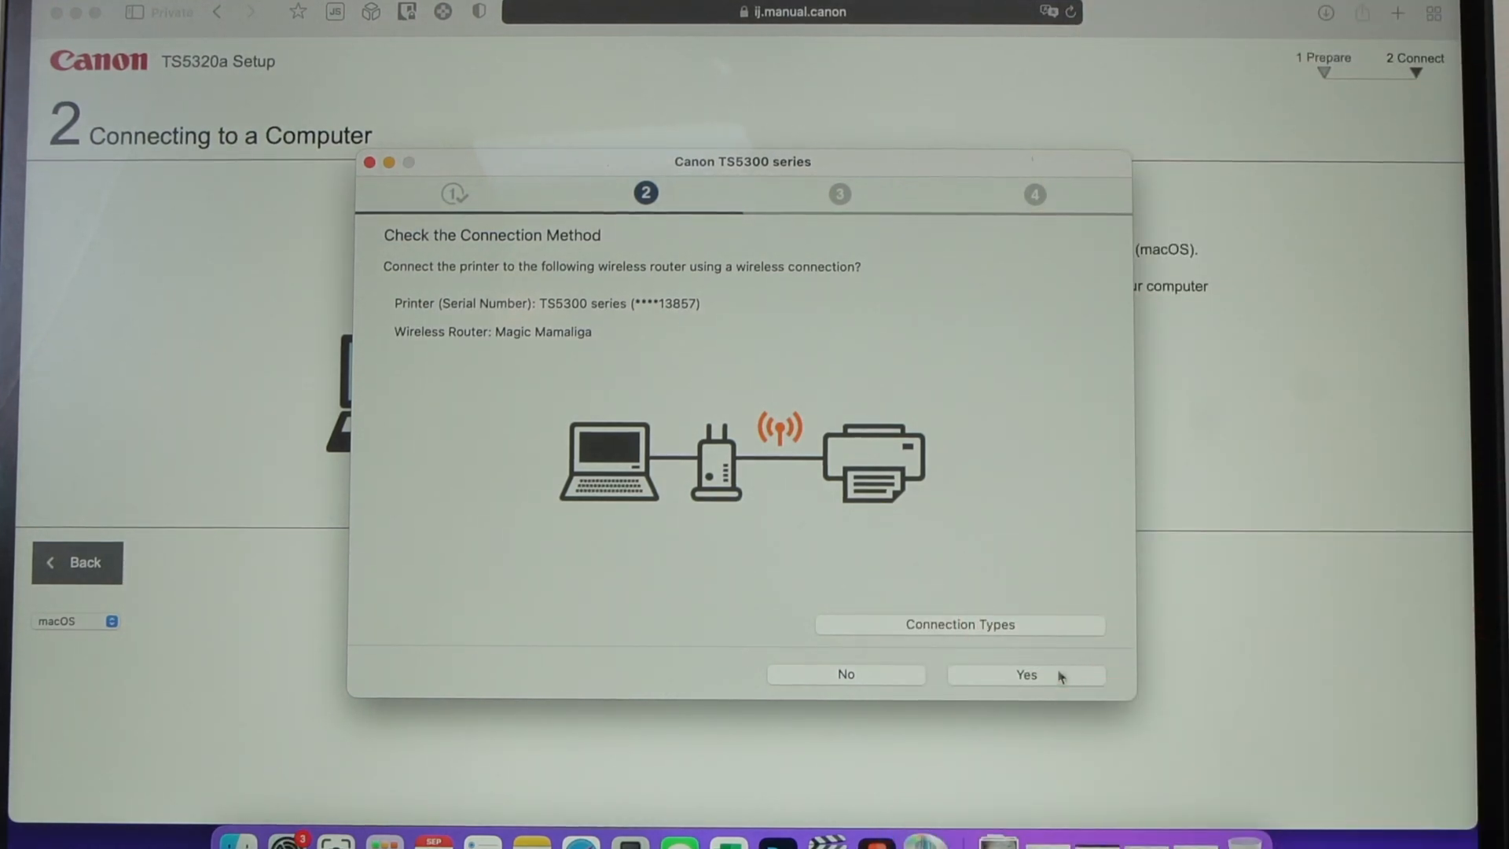
Connect the printer to the wireless router, allowing keychain access to the Wi-Fi key
click(1025, 674)
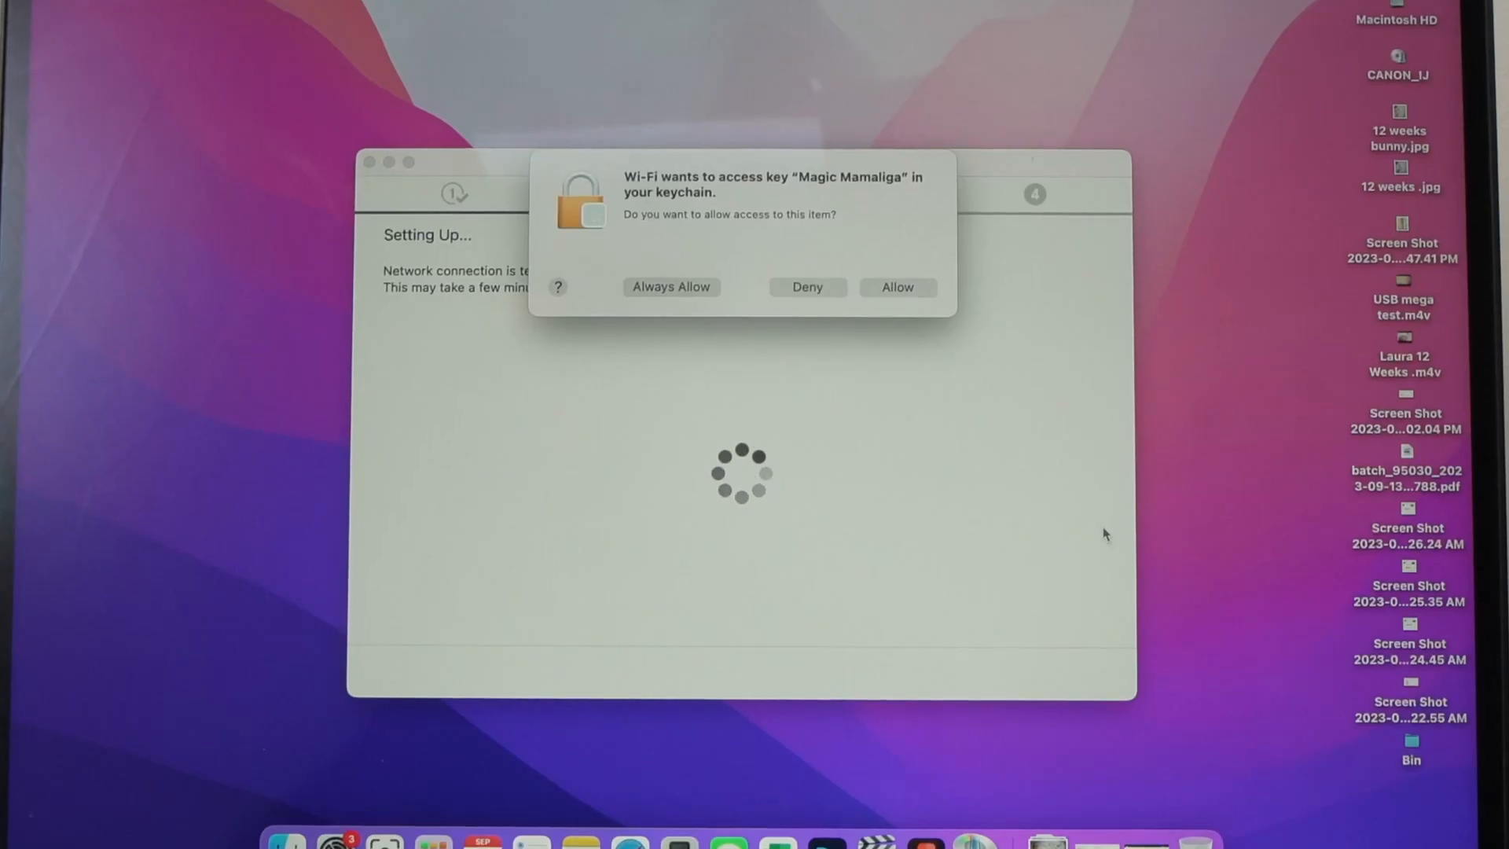
click(896, 286)
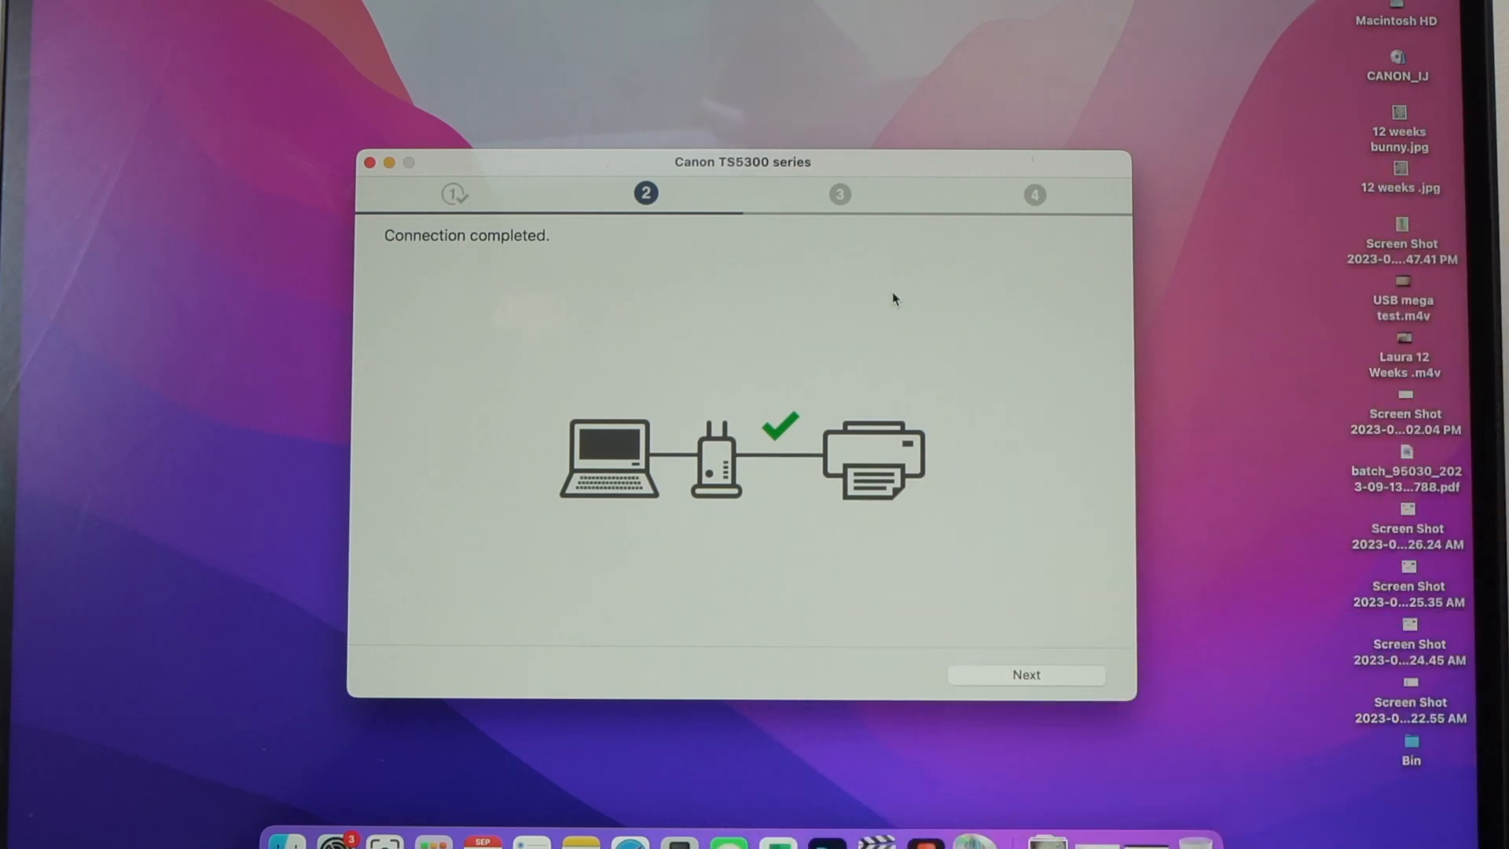
click(1024, 674)
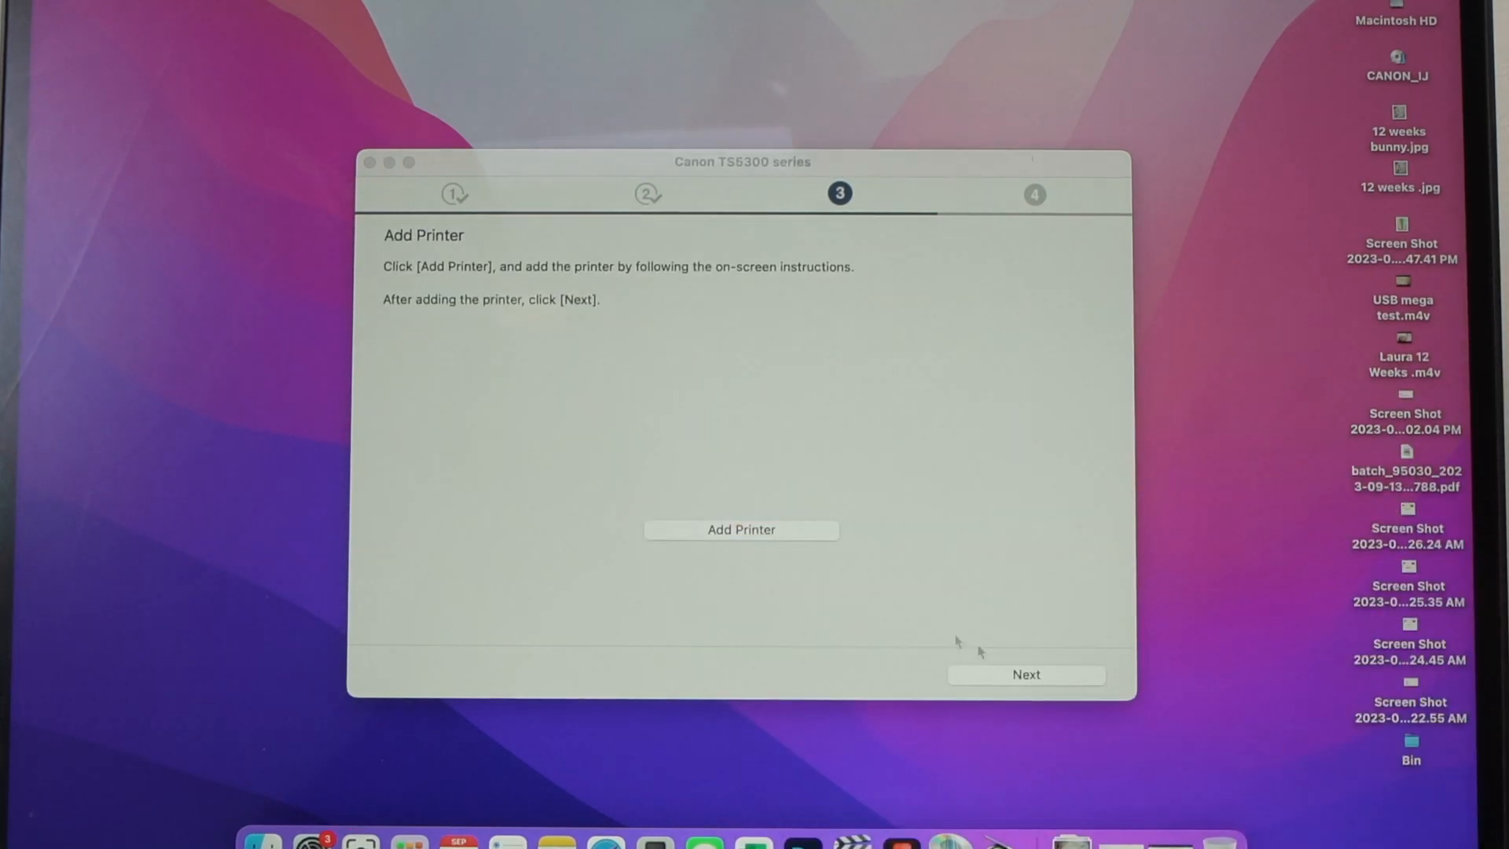
Add the Canon TS5300 series printer to macOS from the Add Printer window
click(740, 530)
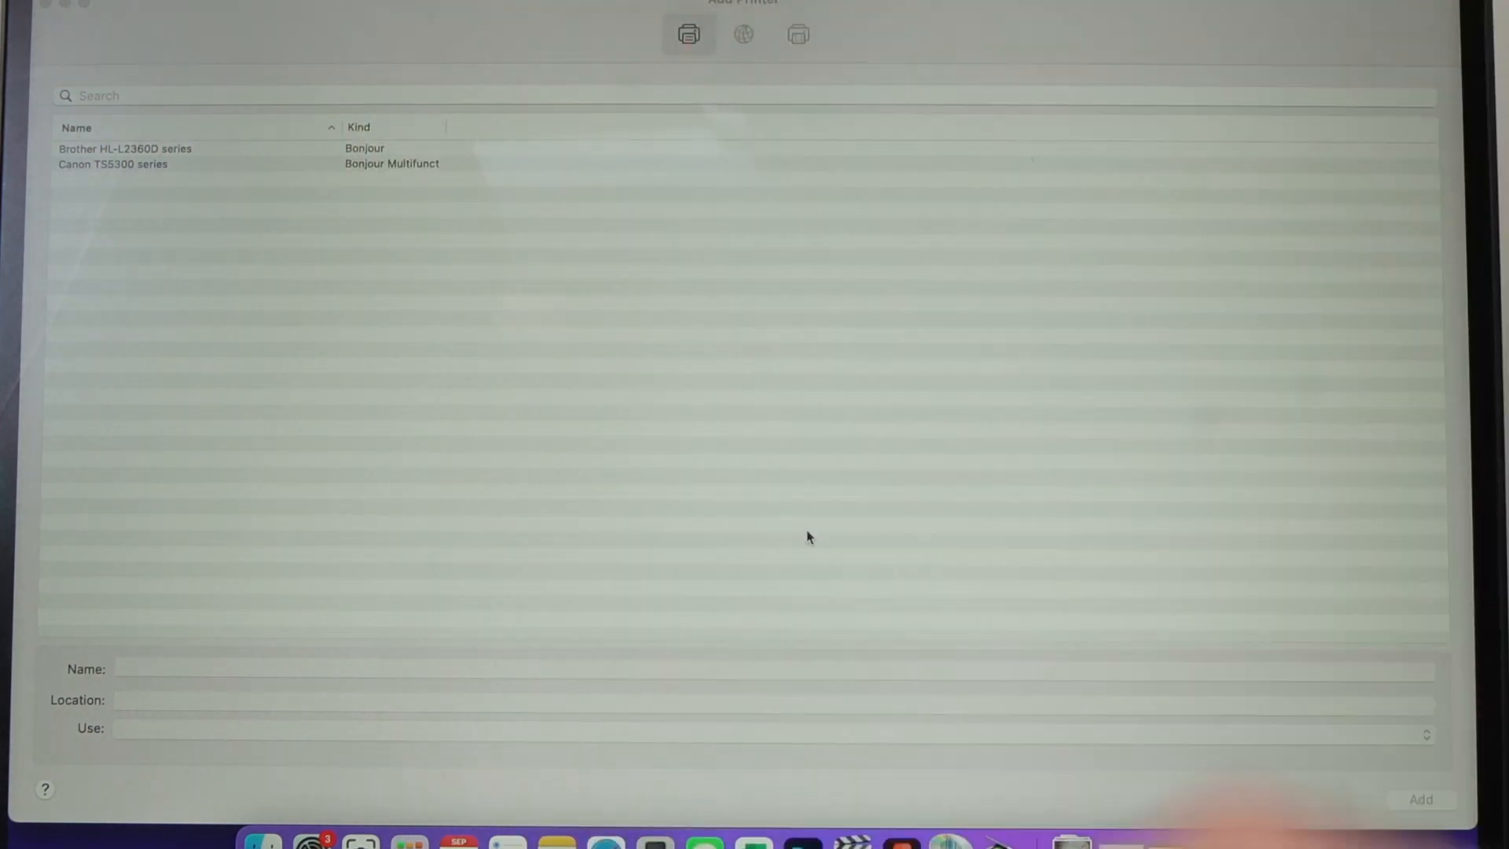
click(145, 171)
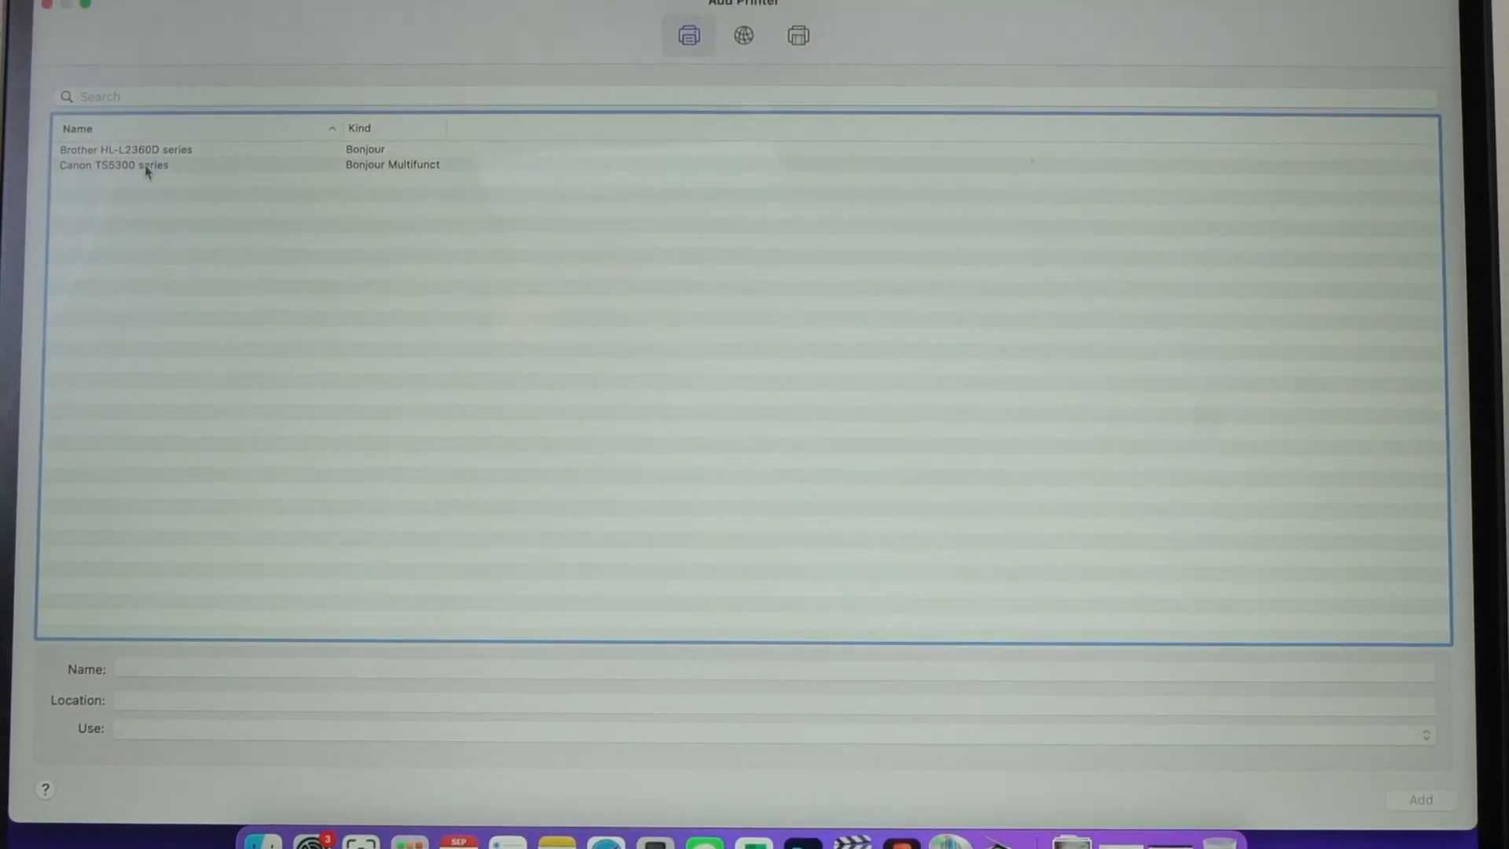
click(113, 165)
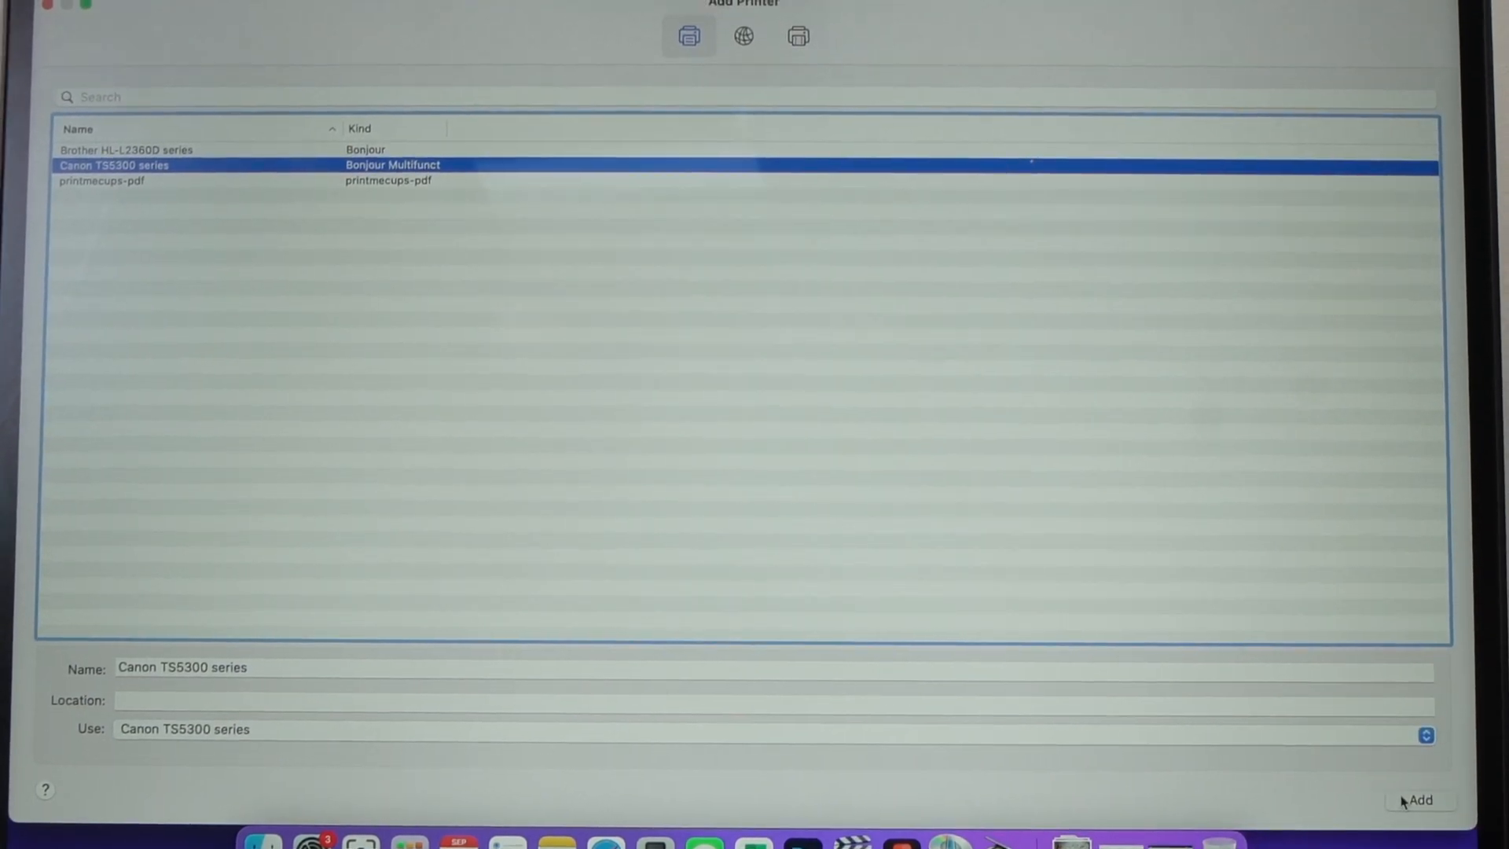
click(1421, 800)
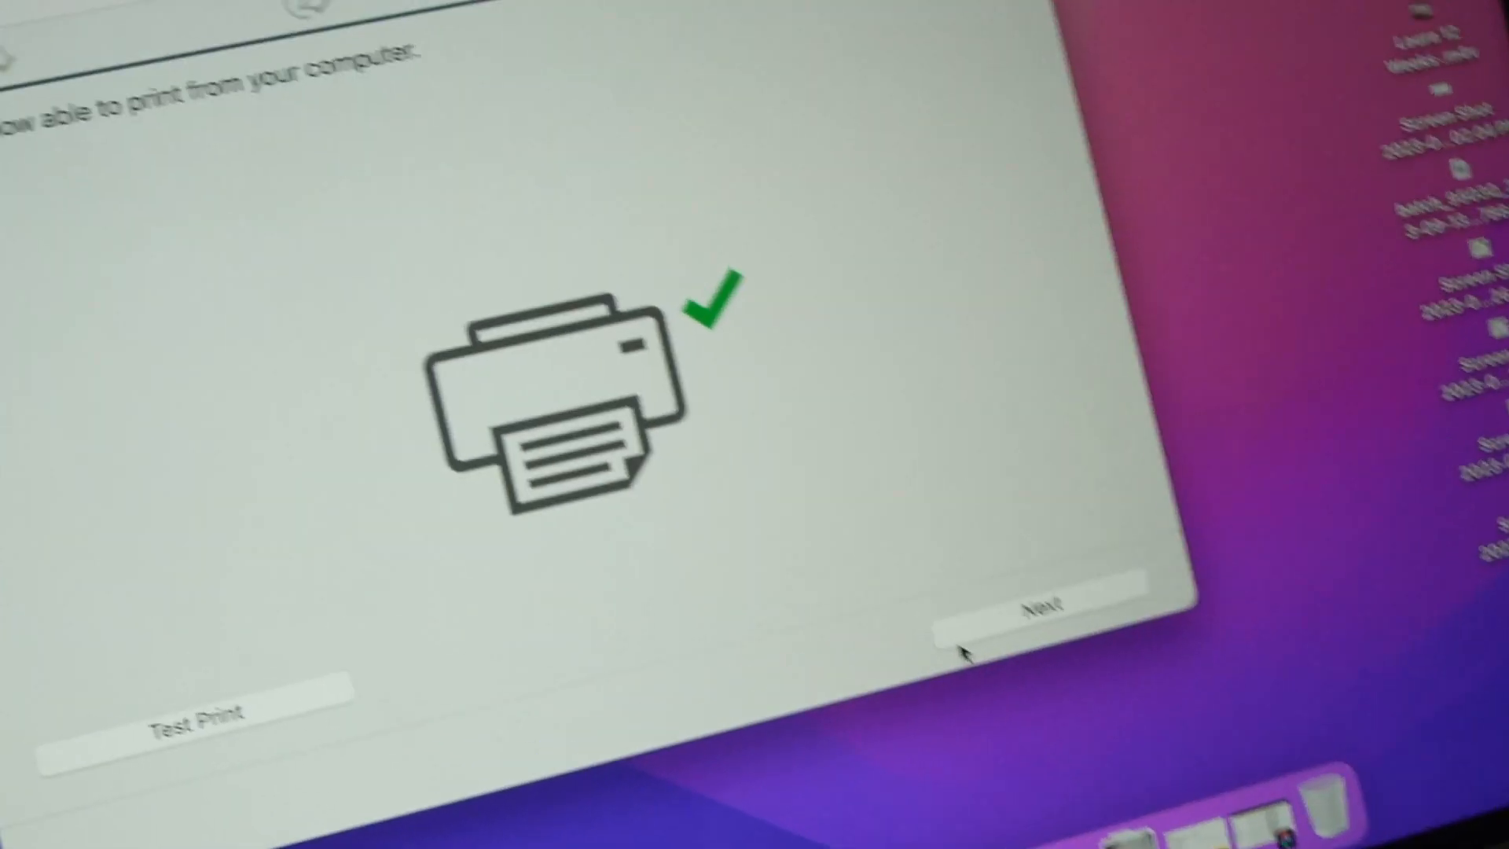
Return to the installer's confirmation that the computer can now print
click(190, 720)
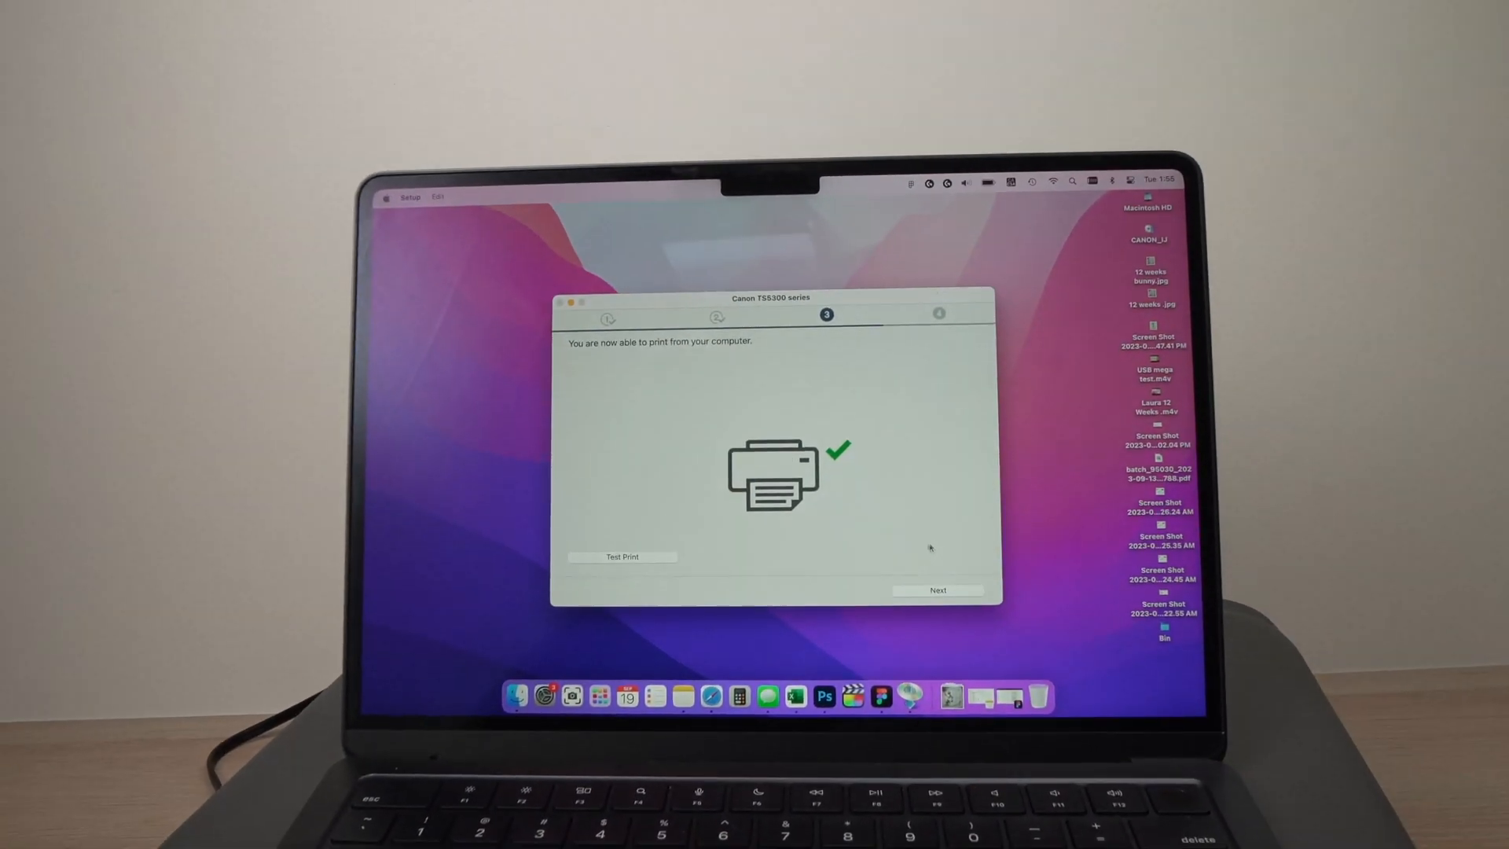
Finish setup with Continue online and allow the installer access to the Desktop folder
click(937, 590)
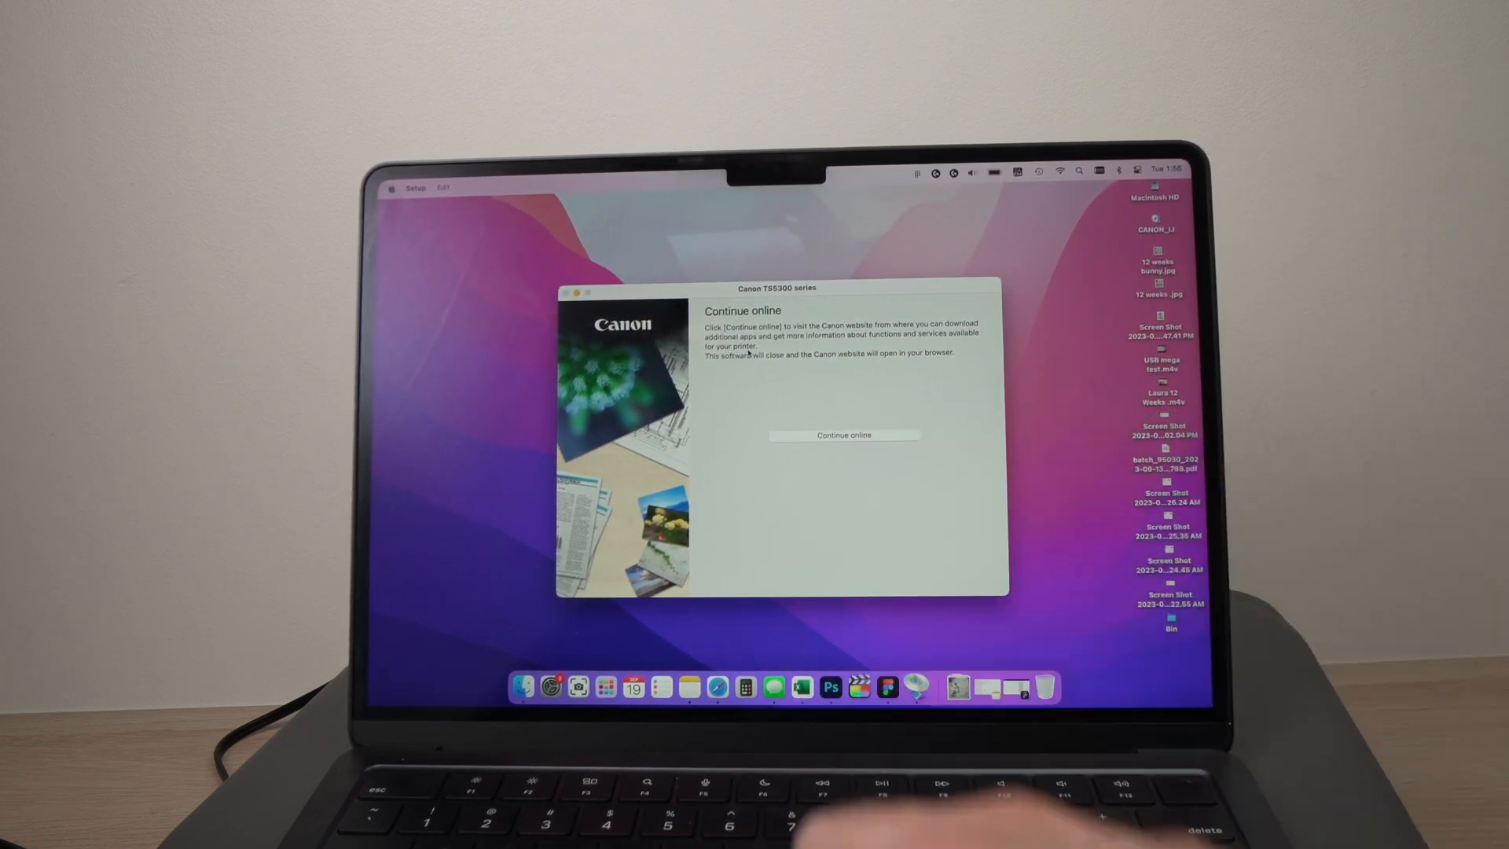
click(842, 433)
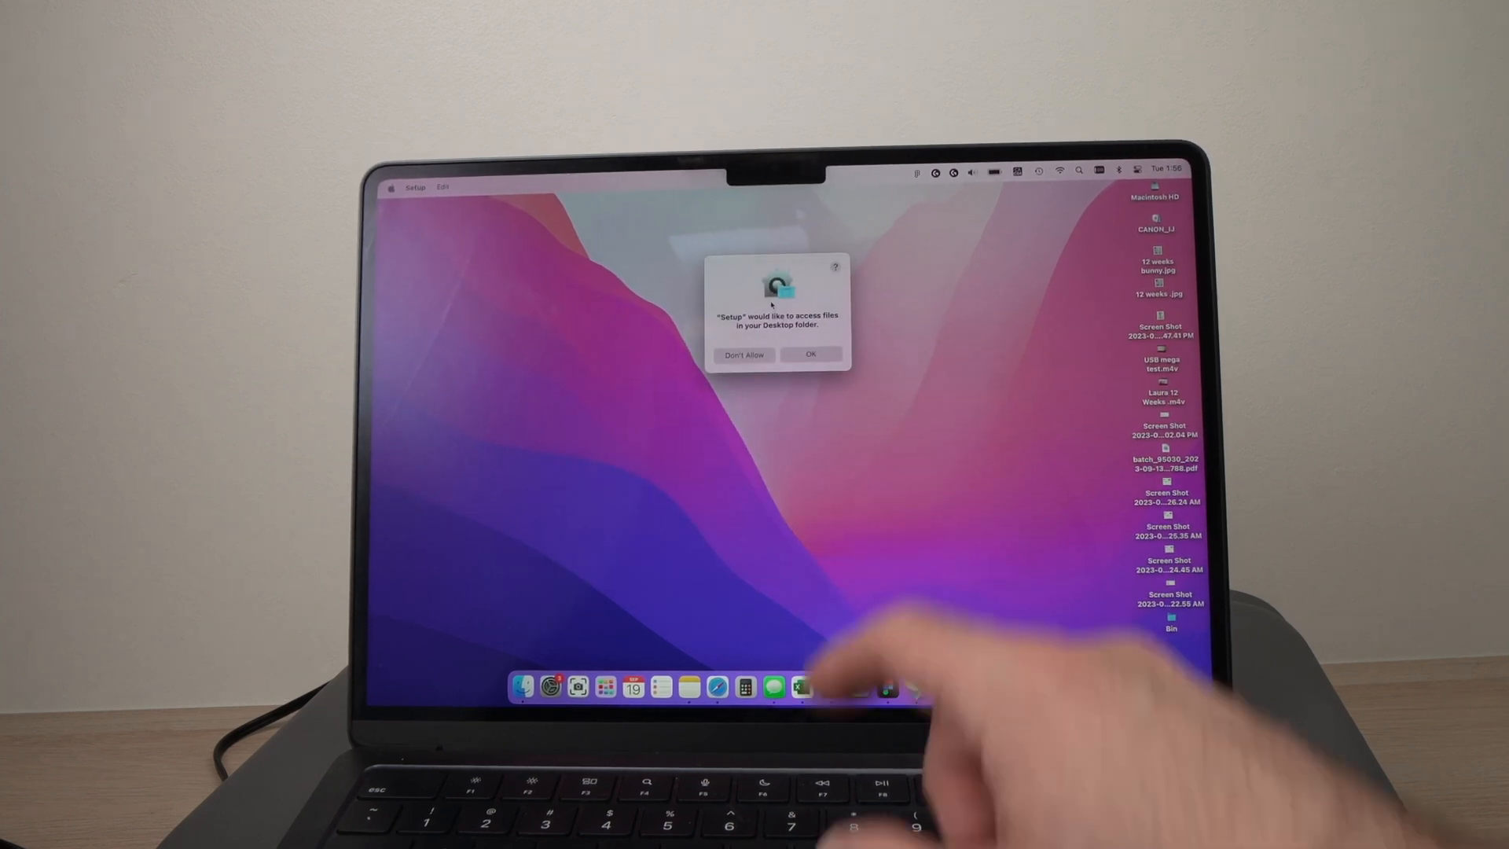
click(811, 354)
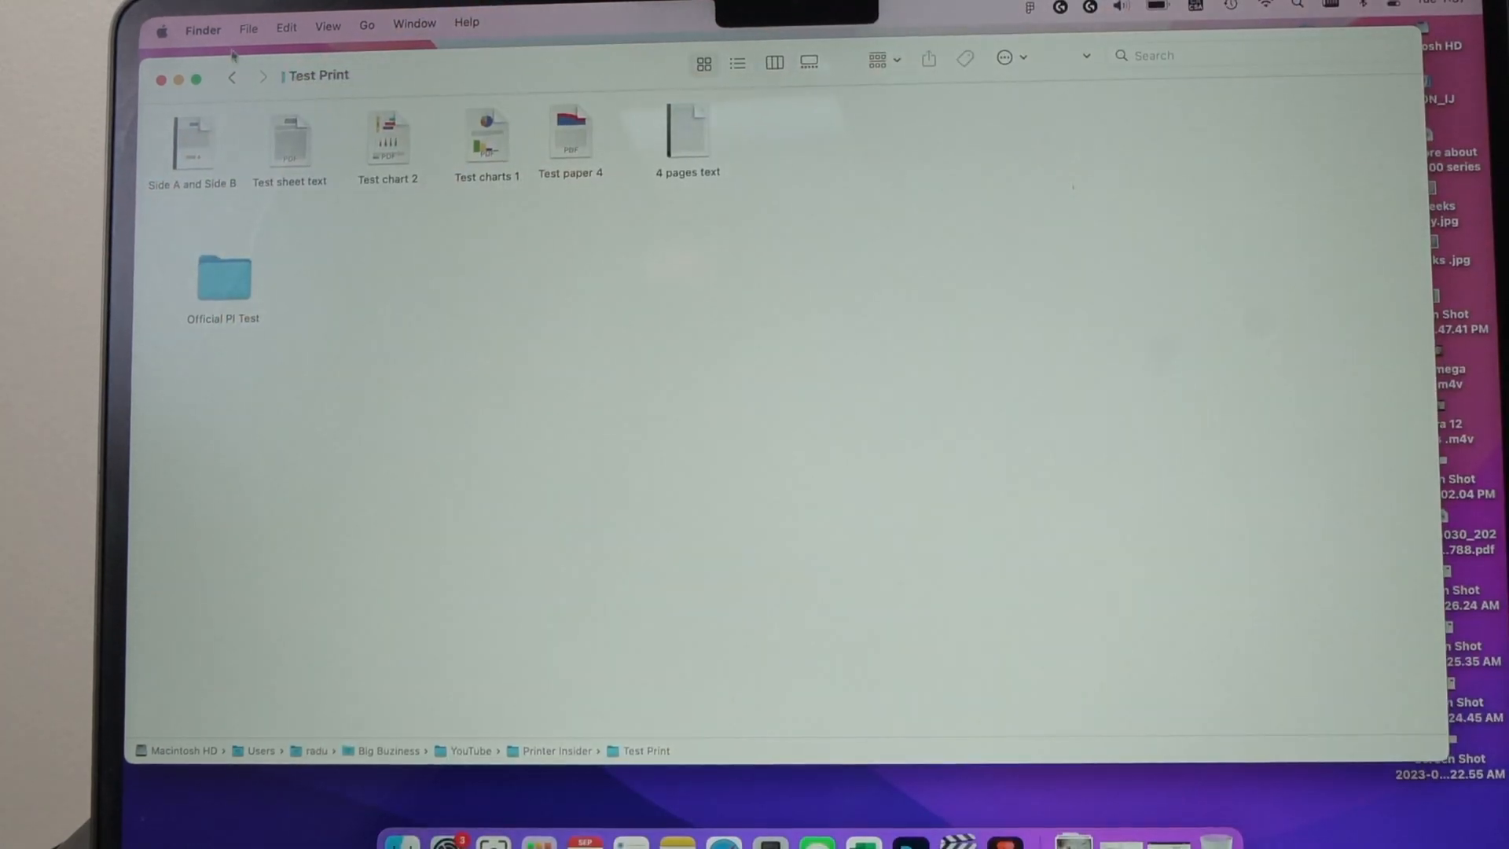
Open 'Test sheet text' in Preview and bring up its print dialog for the Canon TS5300
click(290, 135)
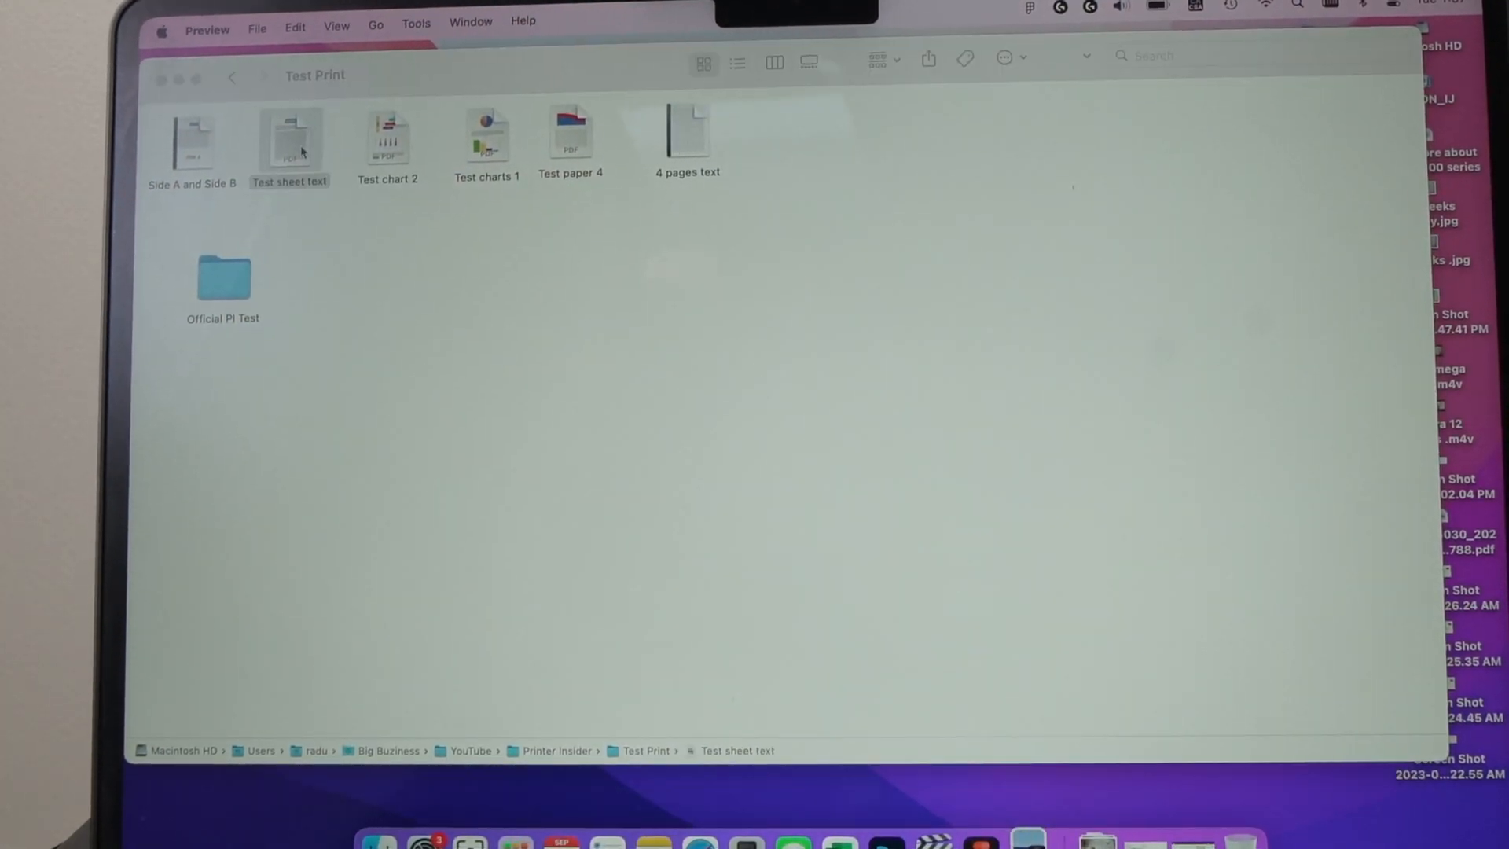
double_click(289, 135)
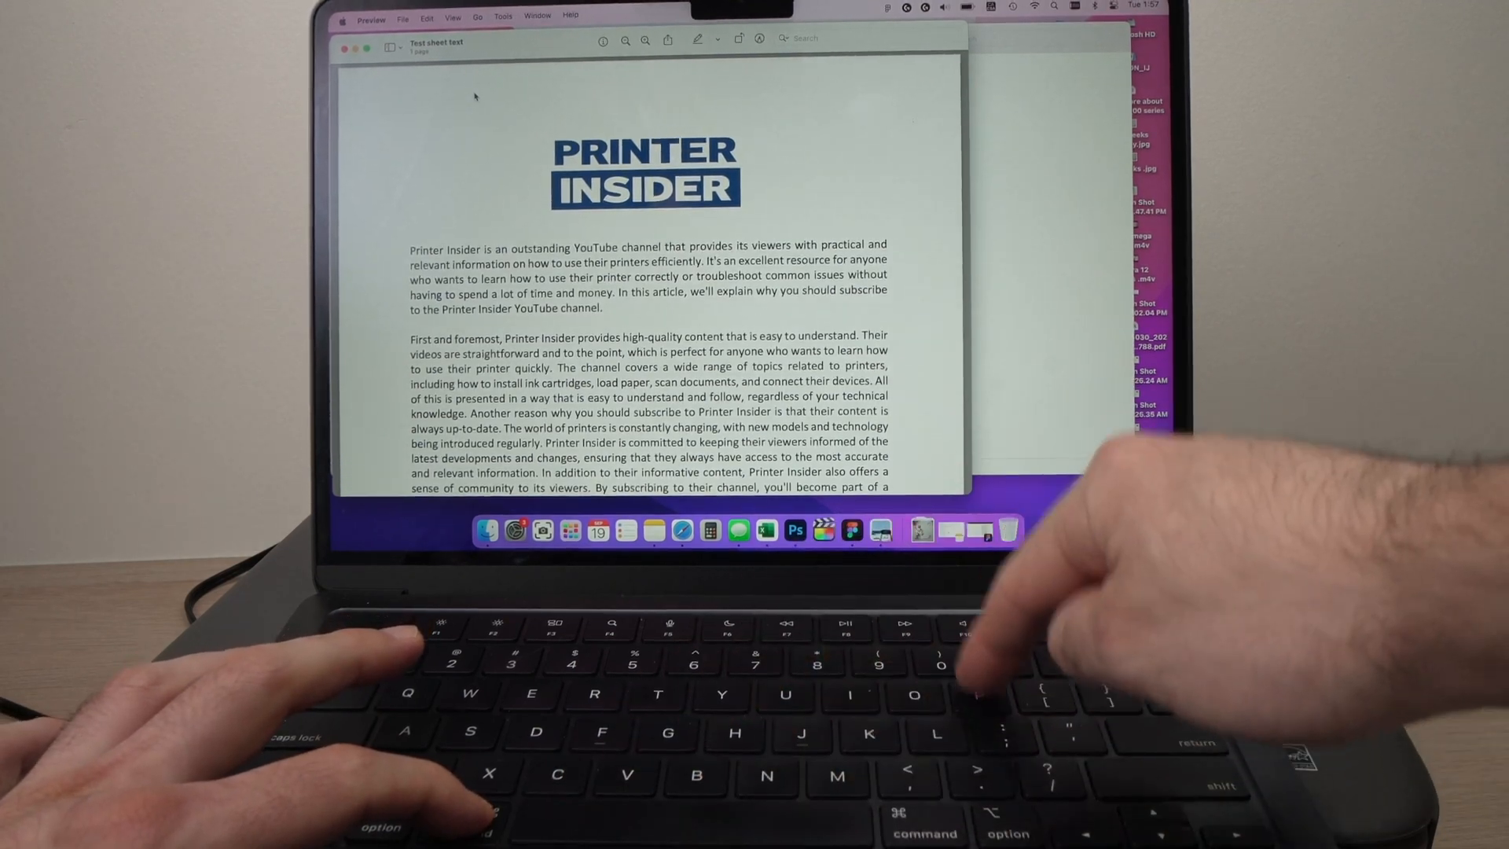
key(cmd+p)
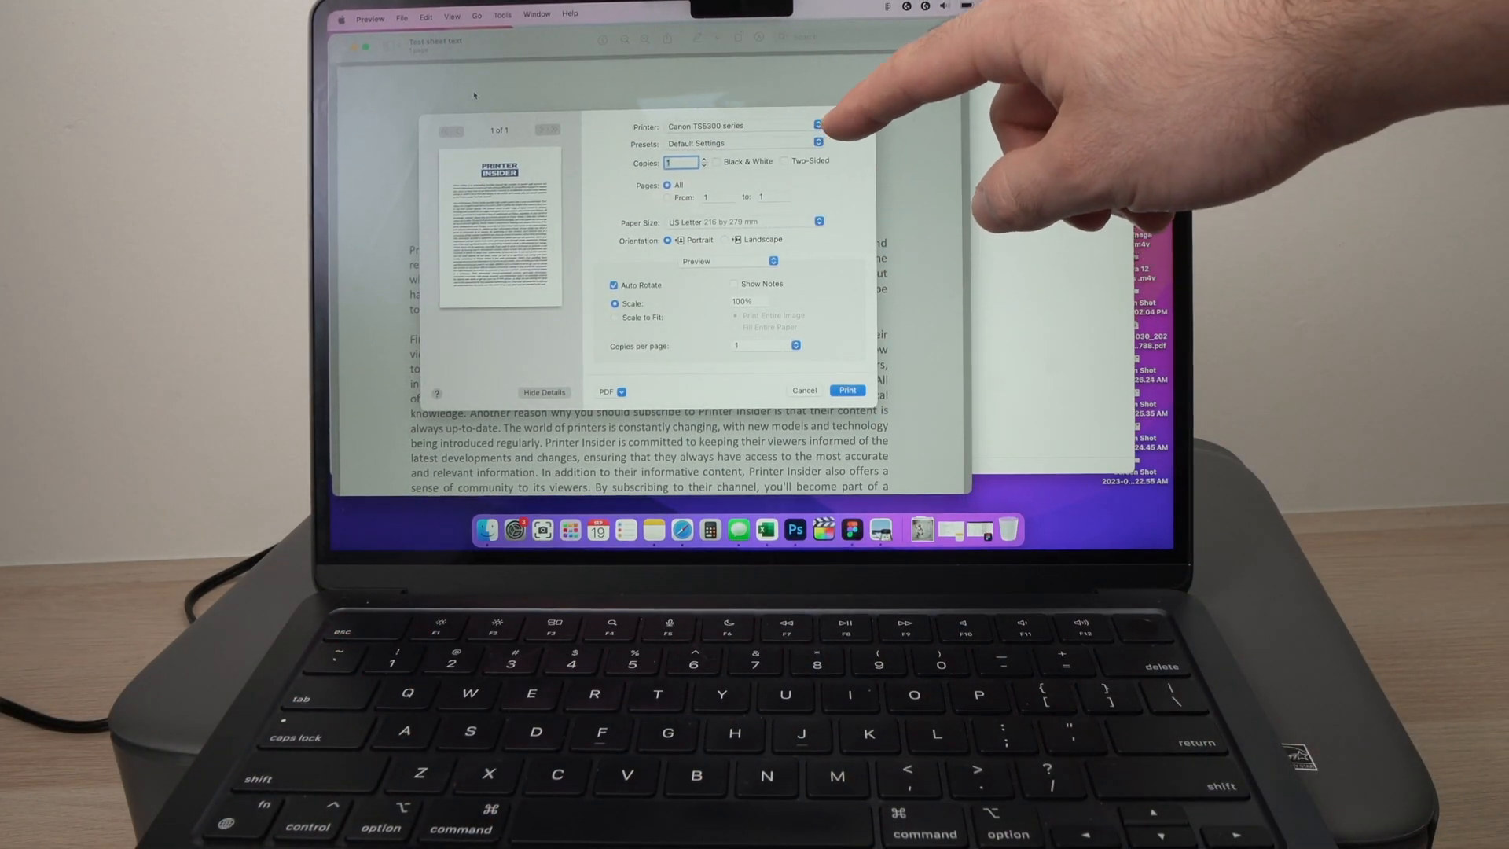
mouse_move(1011, 240)
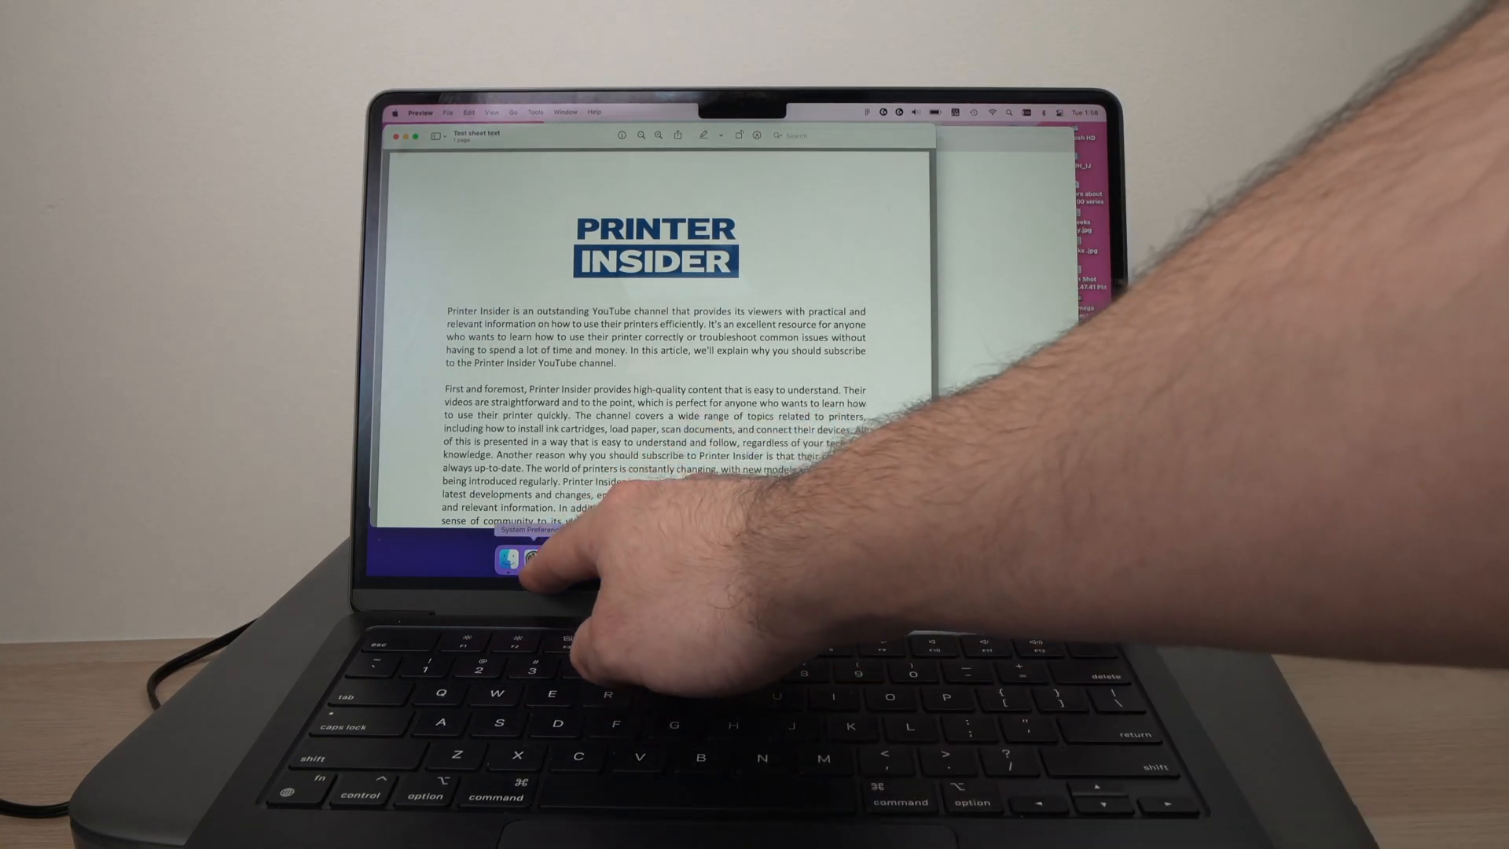
Show the Canon TS5300 series entry in System Preferences' Printers & Scanners pane
click(508, 557)
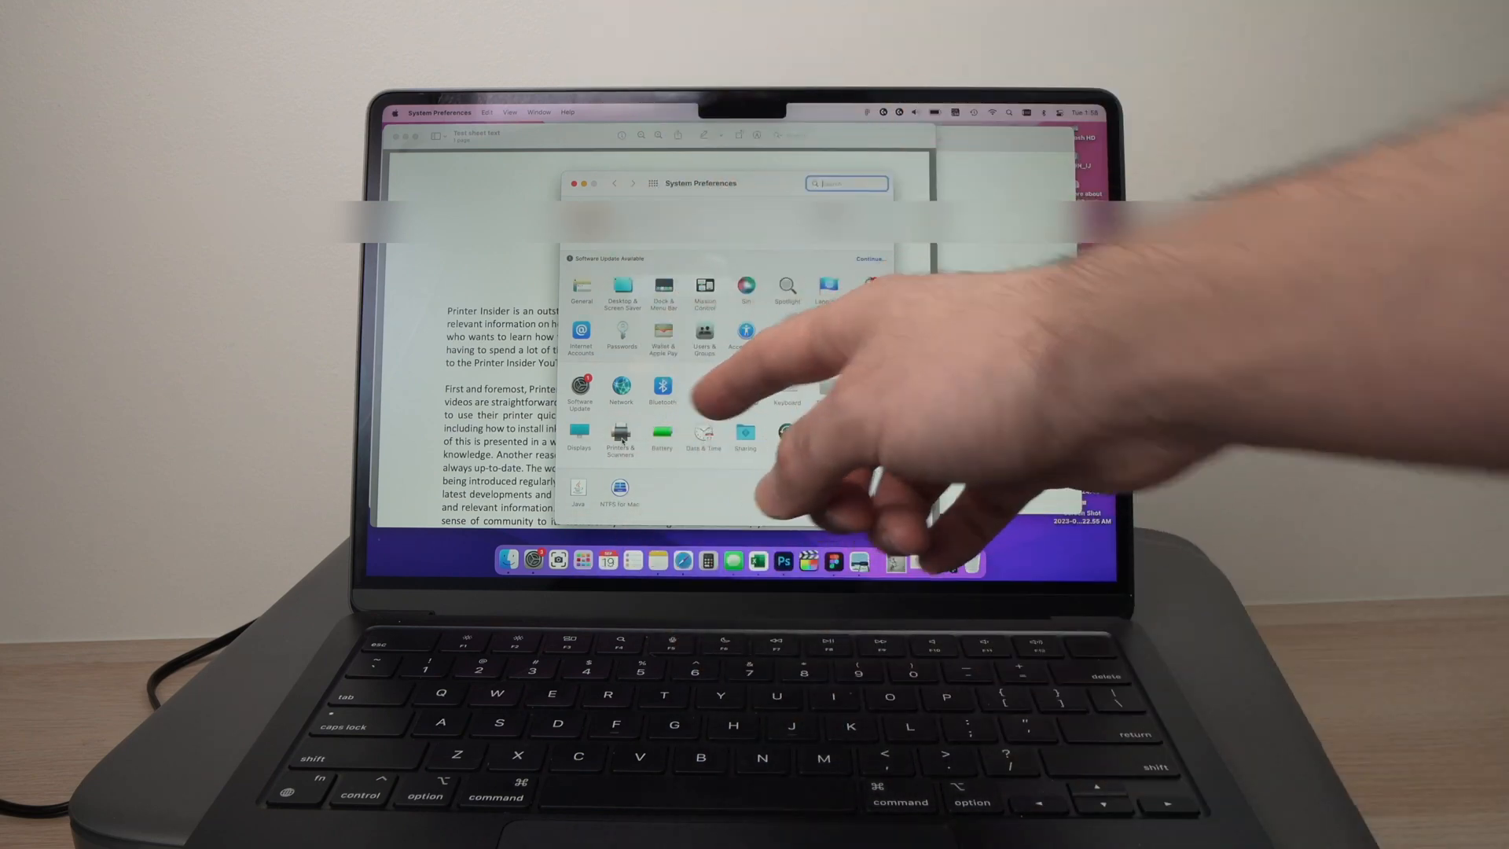
click(619, 443)
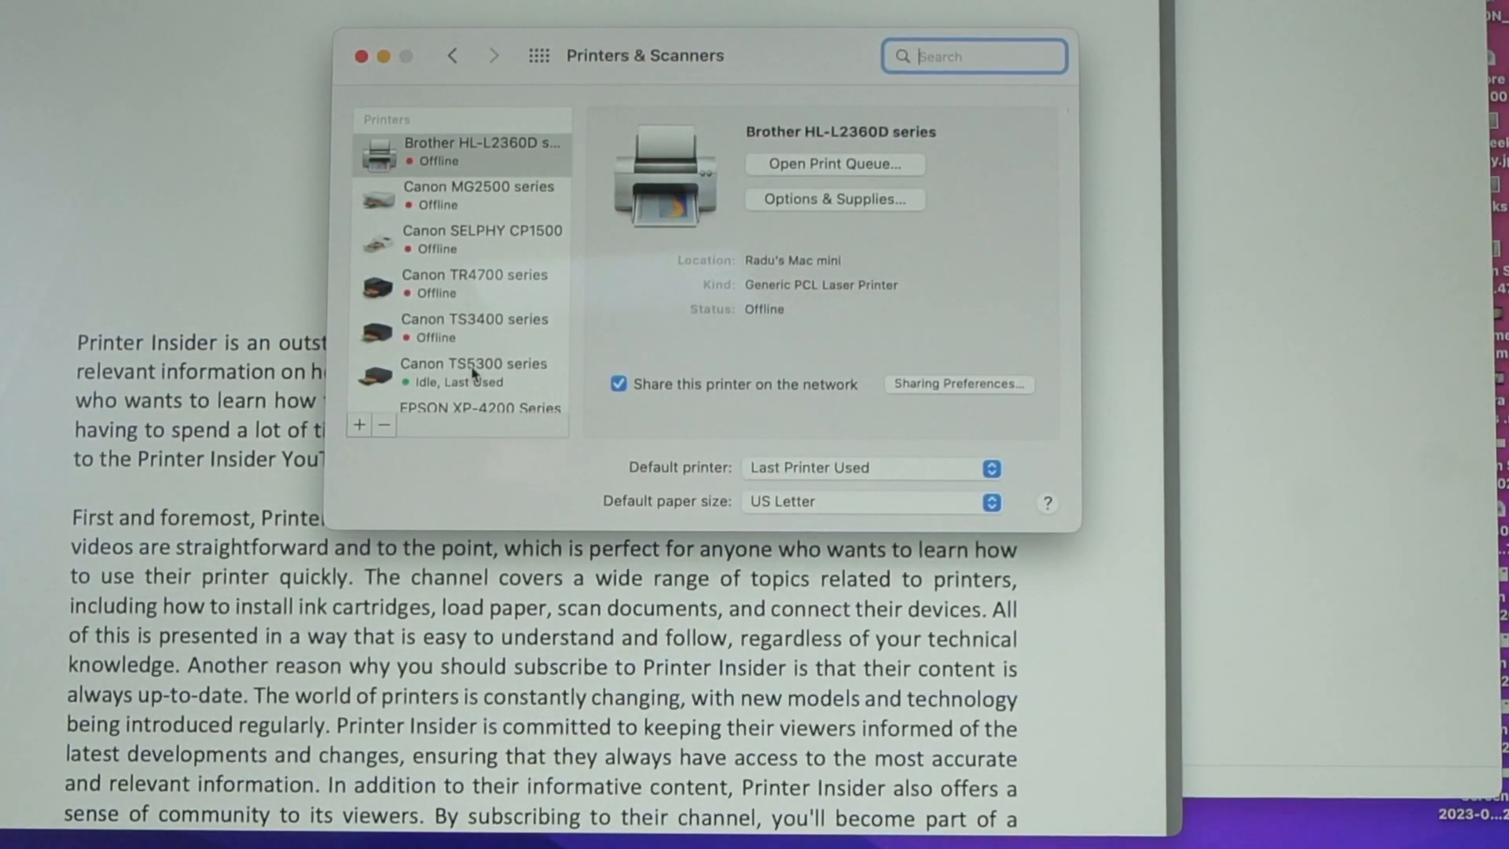
scroll(down, 3)
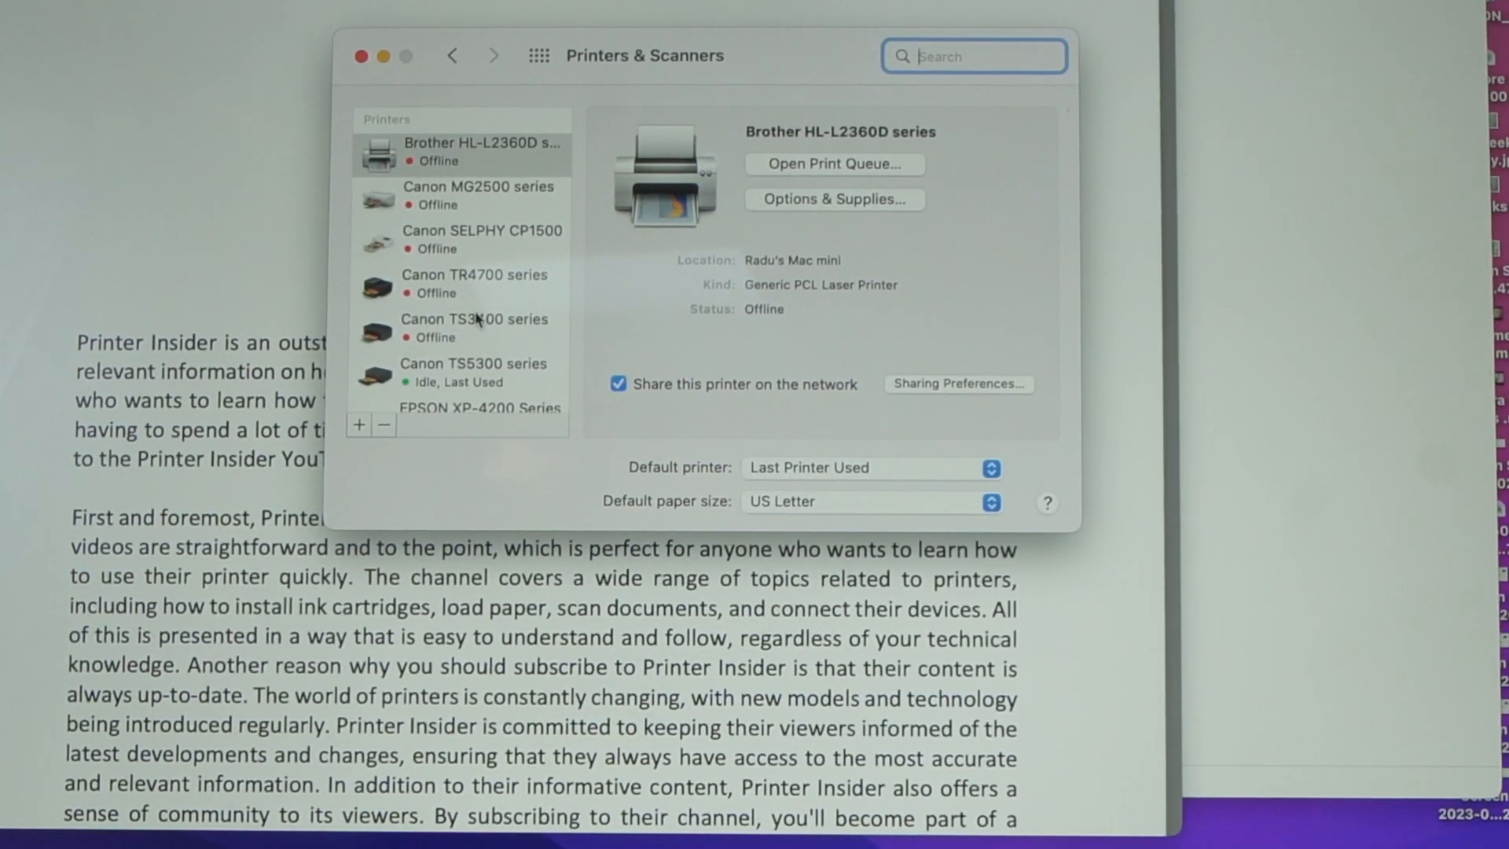
click(474, 336)
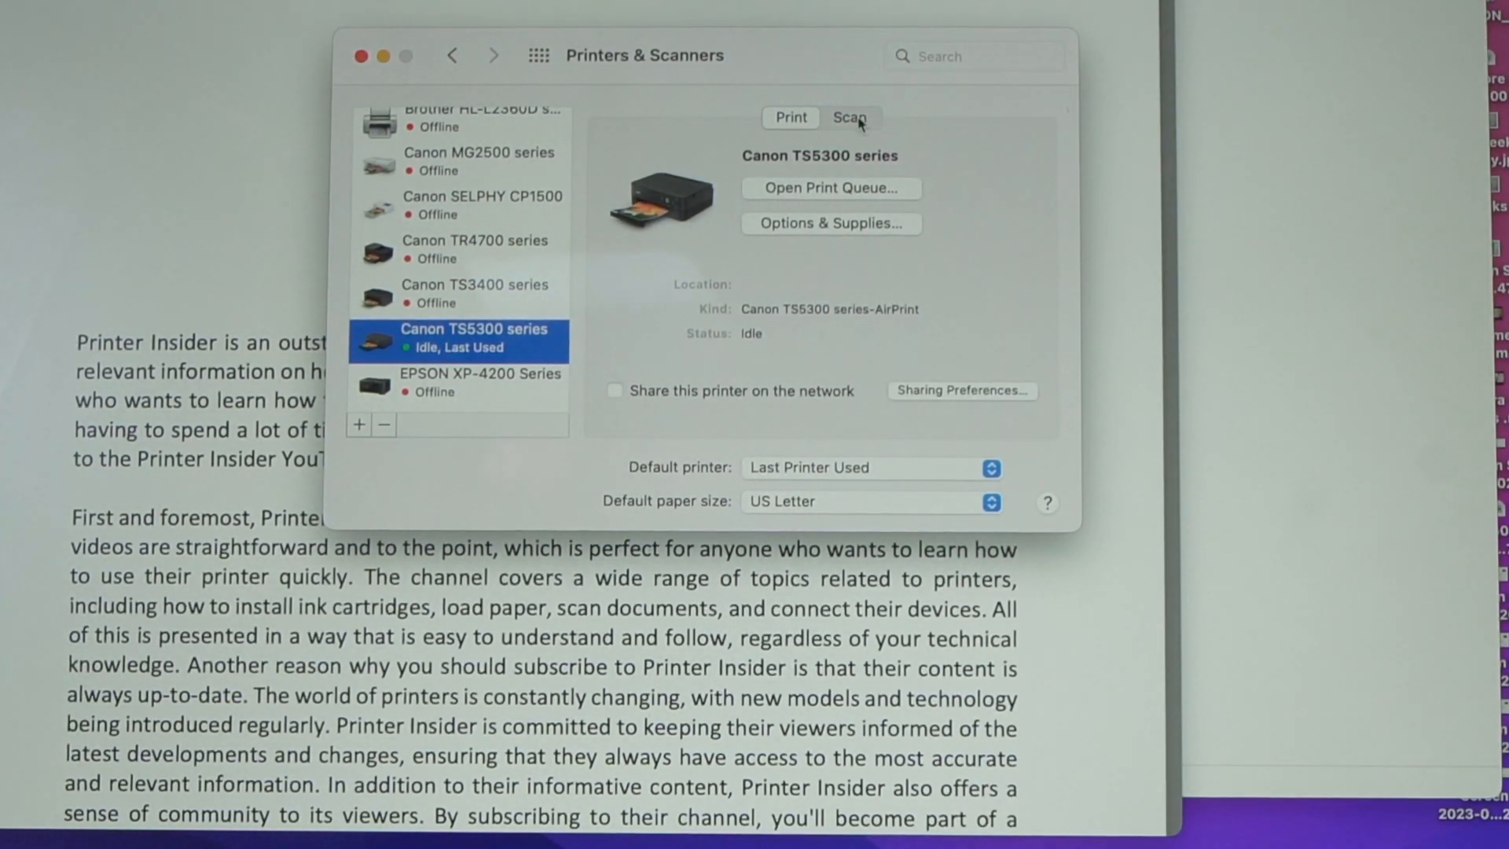
Switch to the printer's Scan settings and launch its scanner window
click(850, 118)
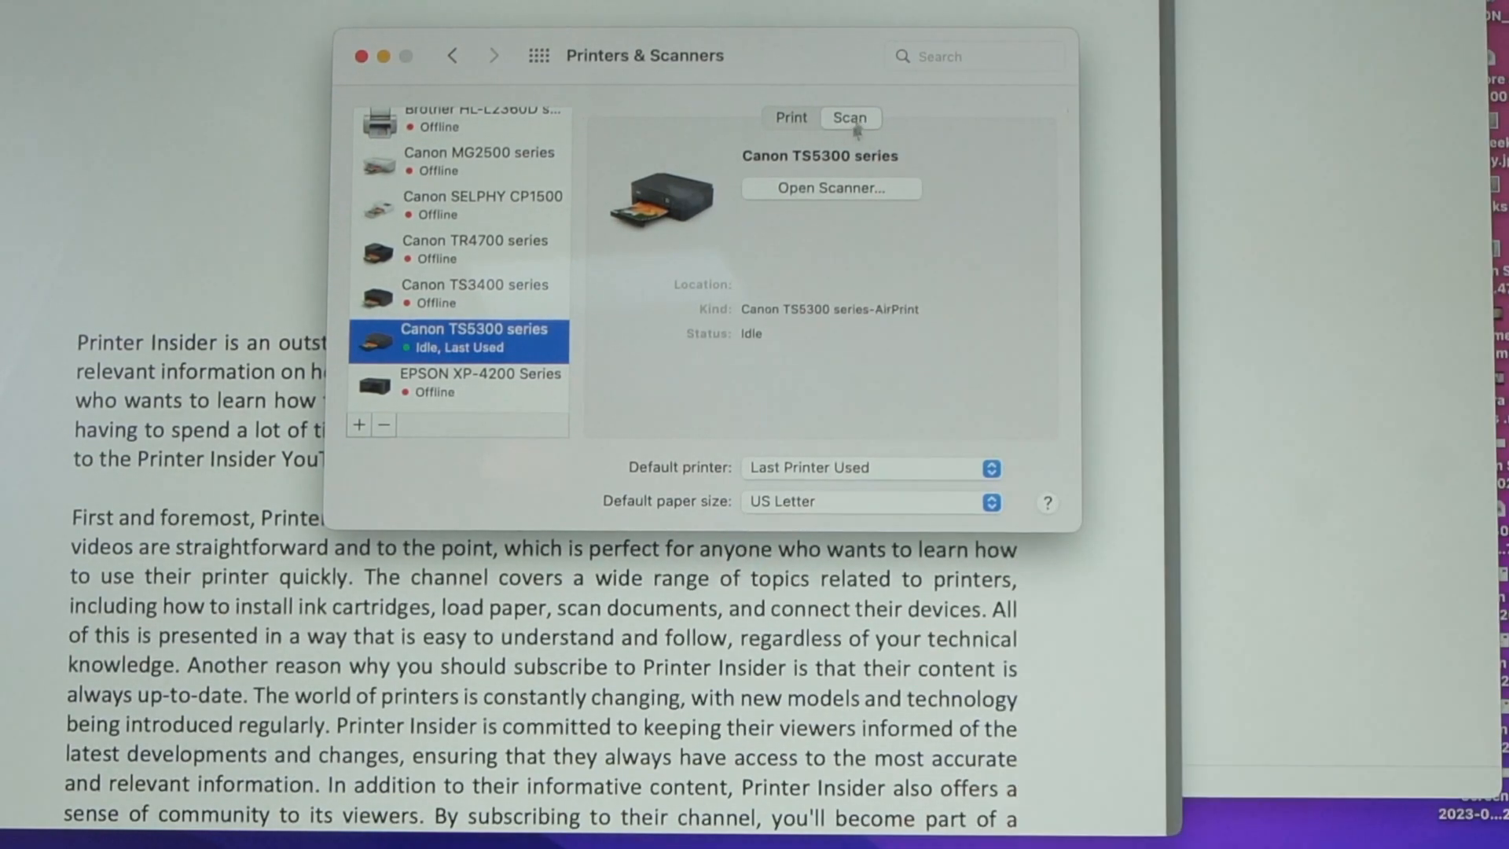
click(830, 187)
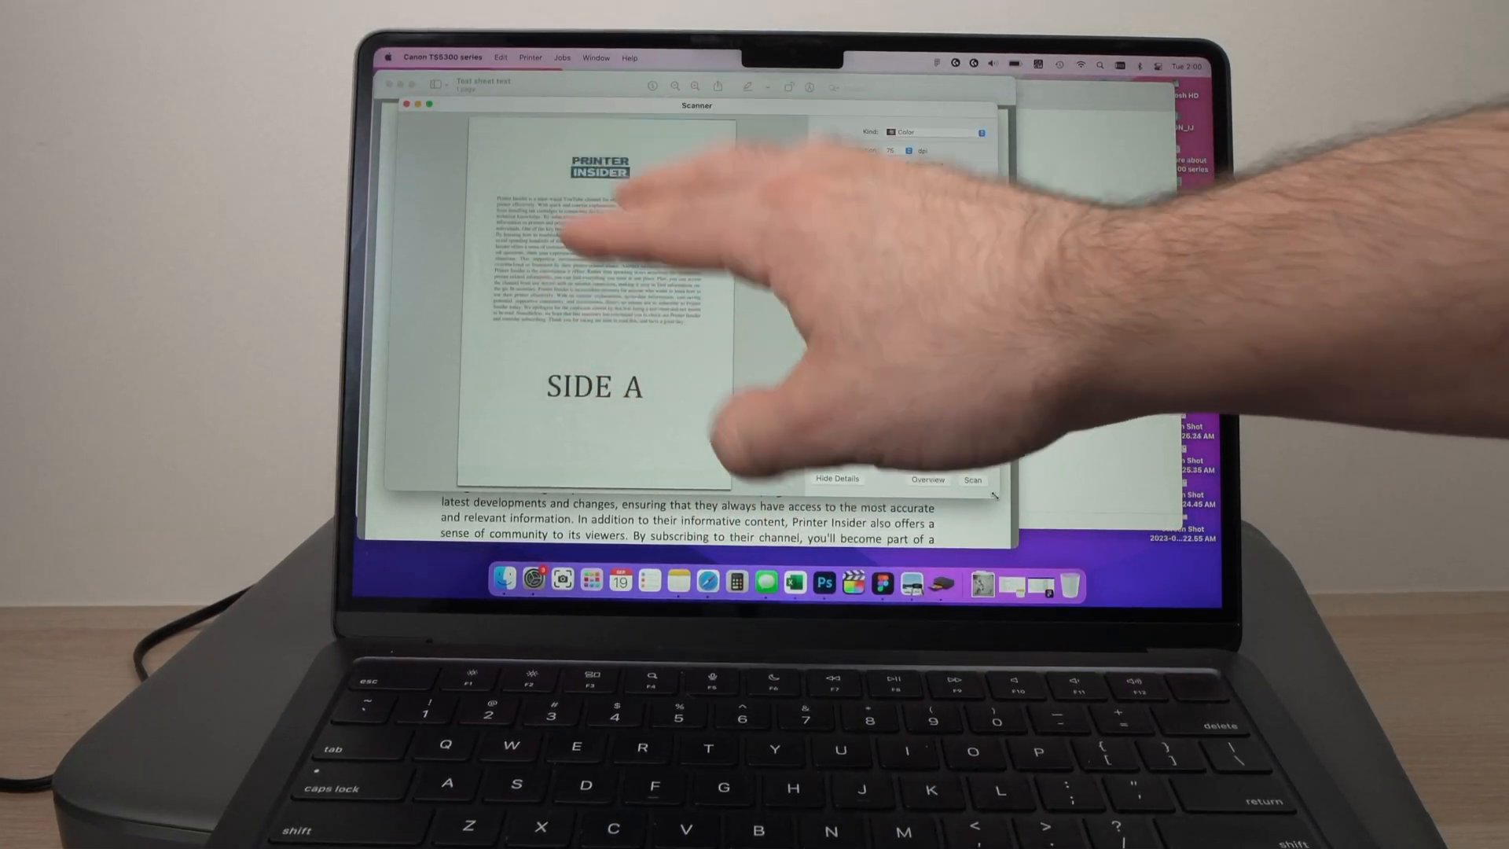
Show the scanner's detailed settings and choose 150 dpi resolution
click(837, 478)
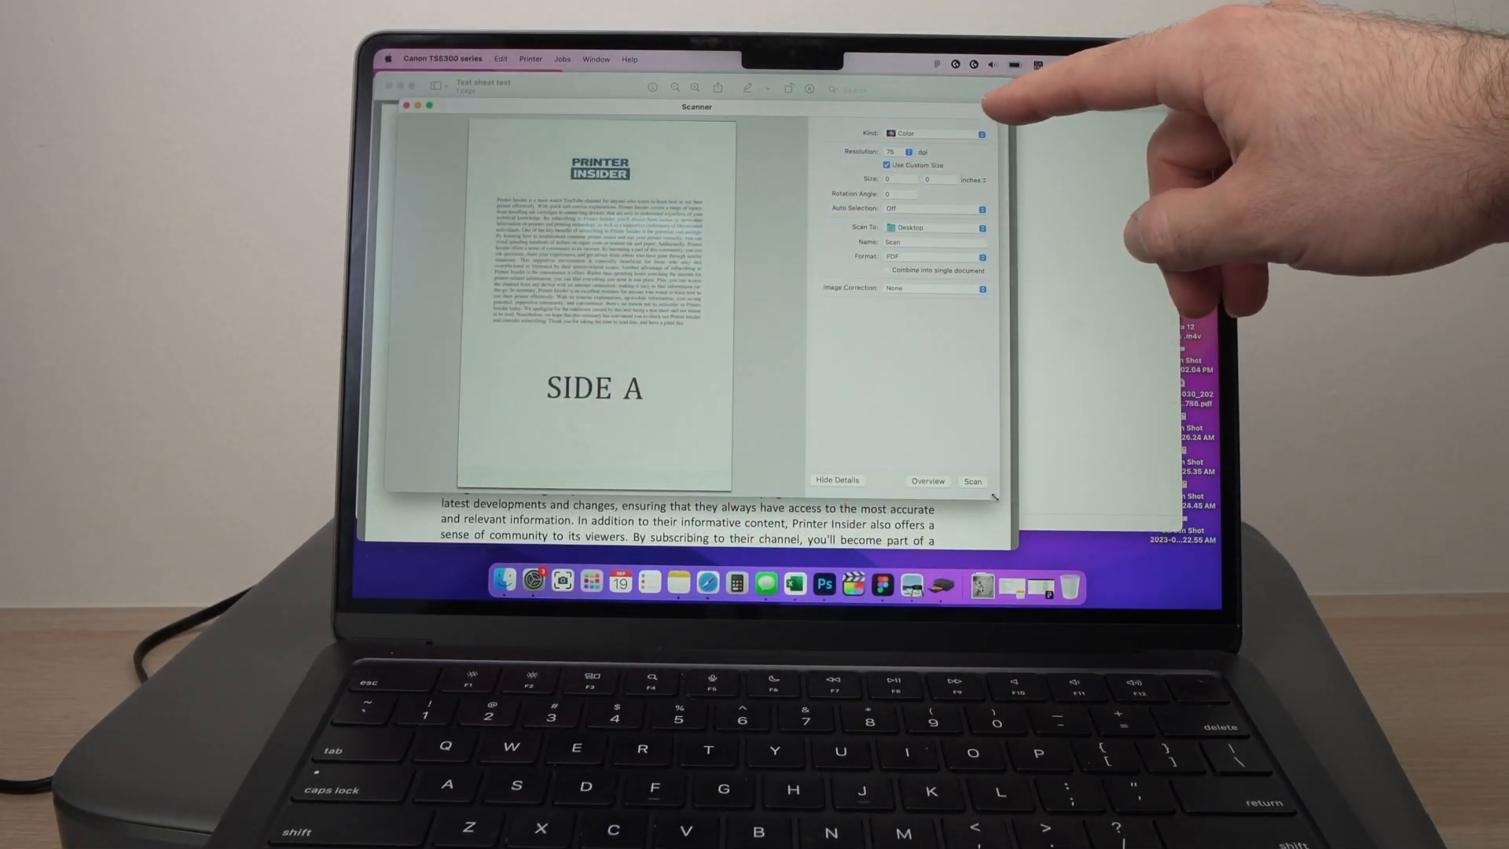
mouse_move(933, 212)
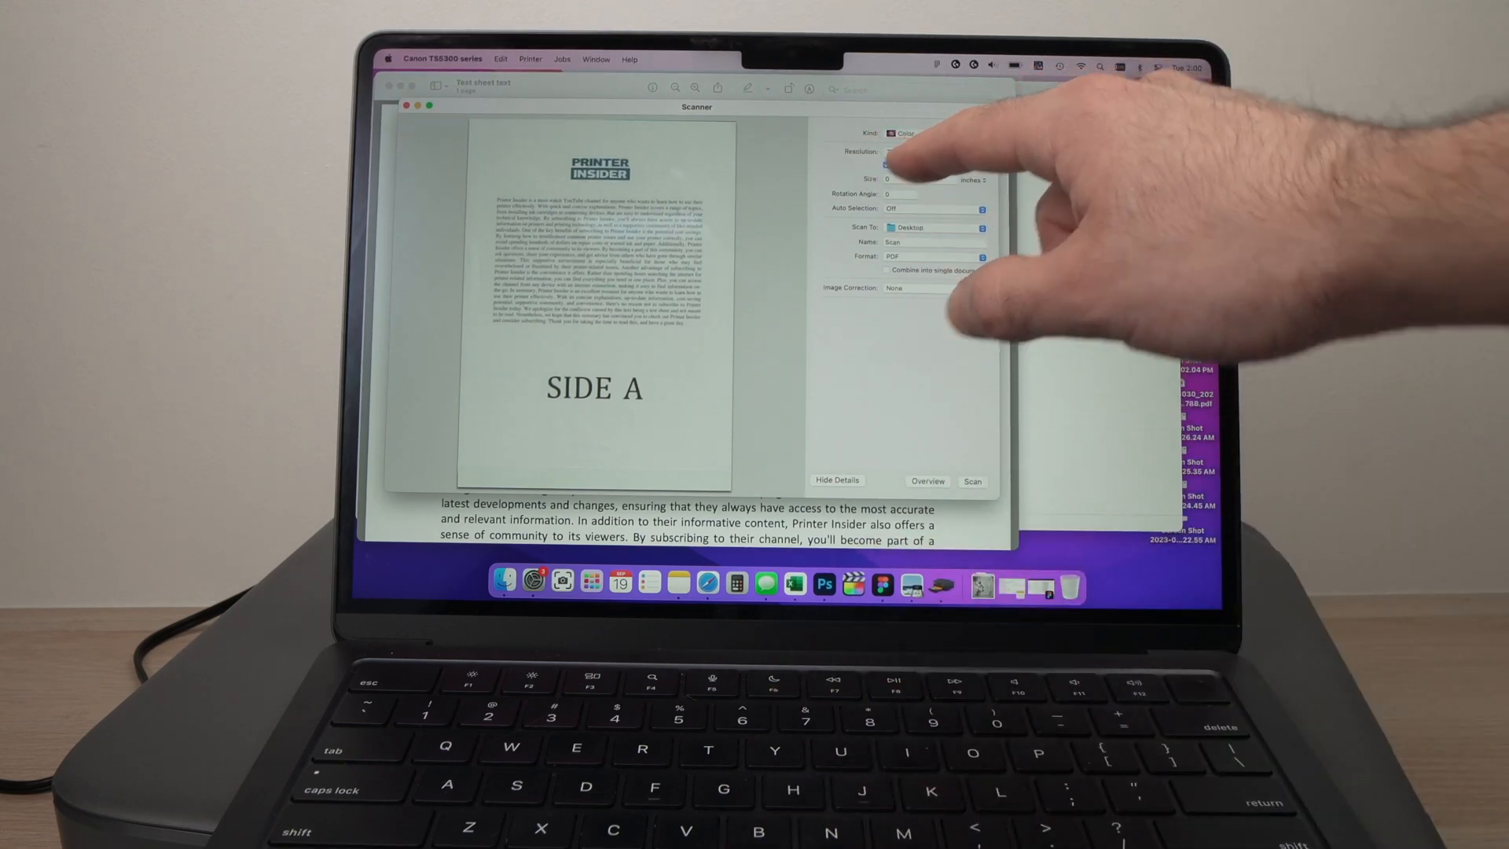
click(929, 152)
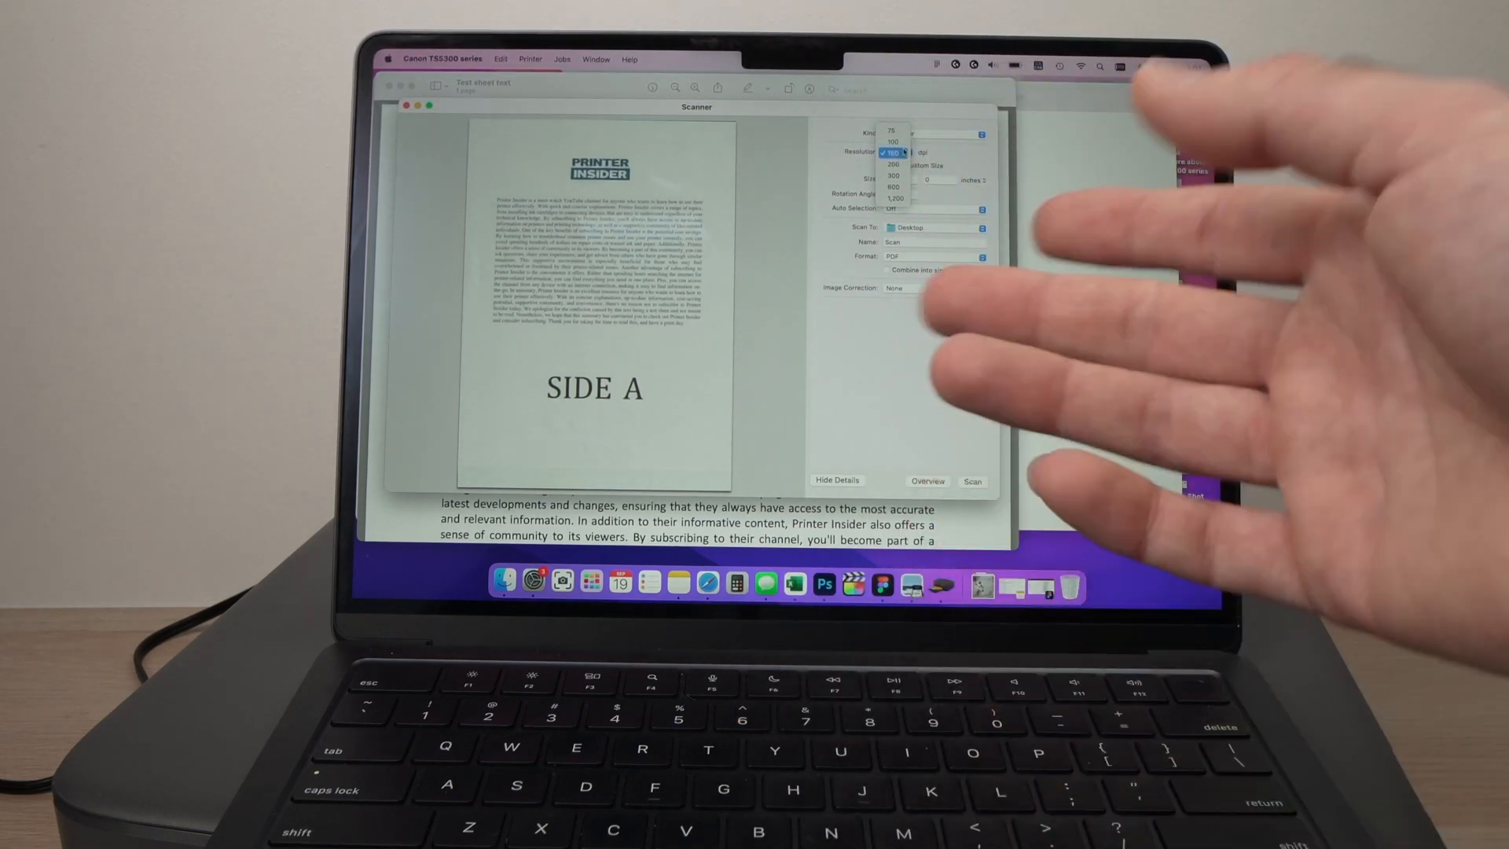
click(893, 152)
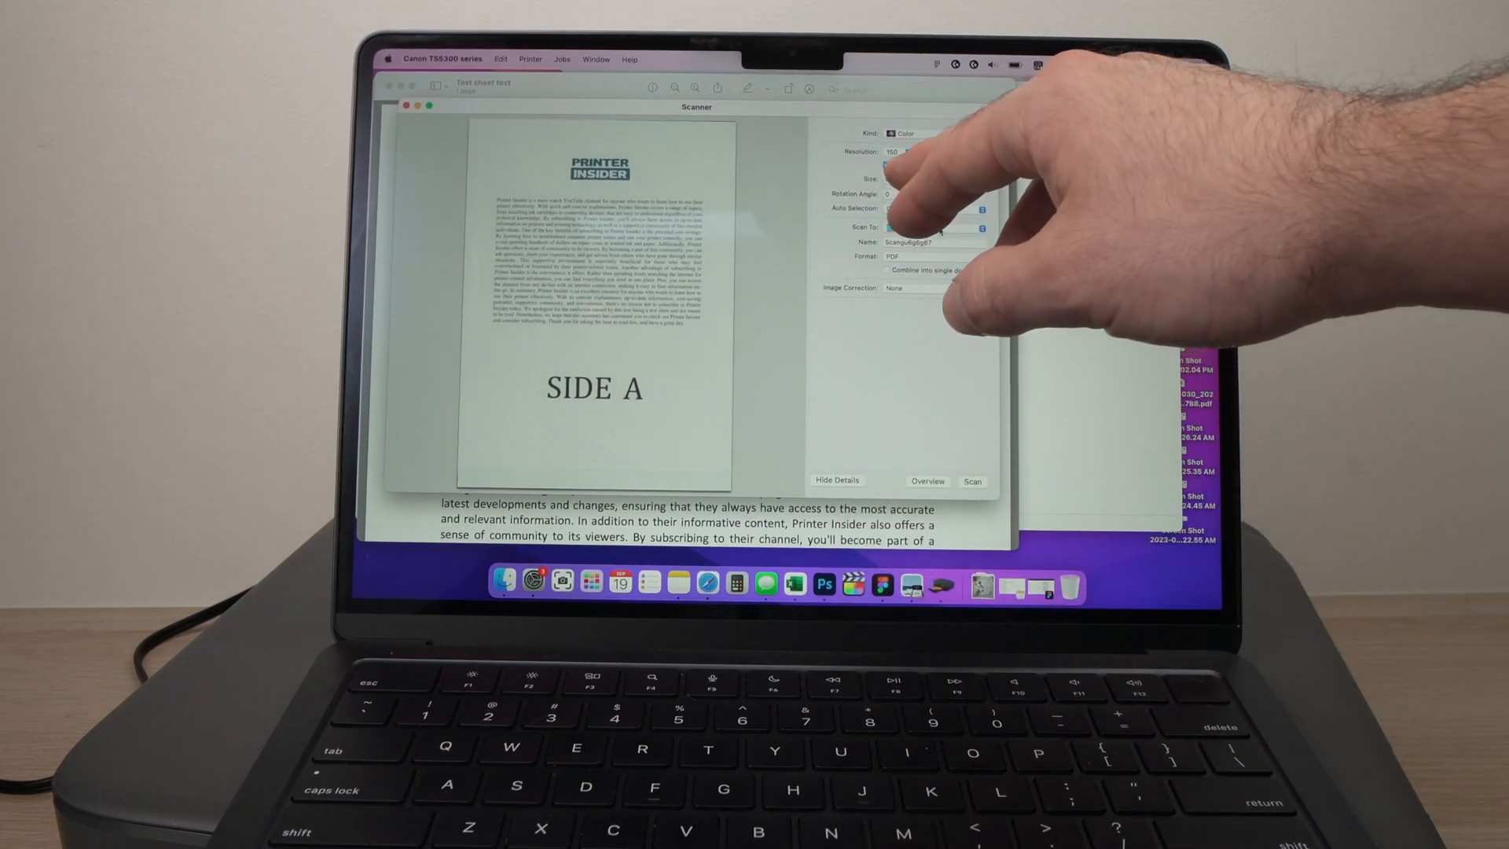
click(887, 165)
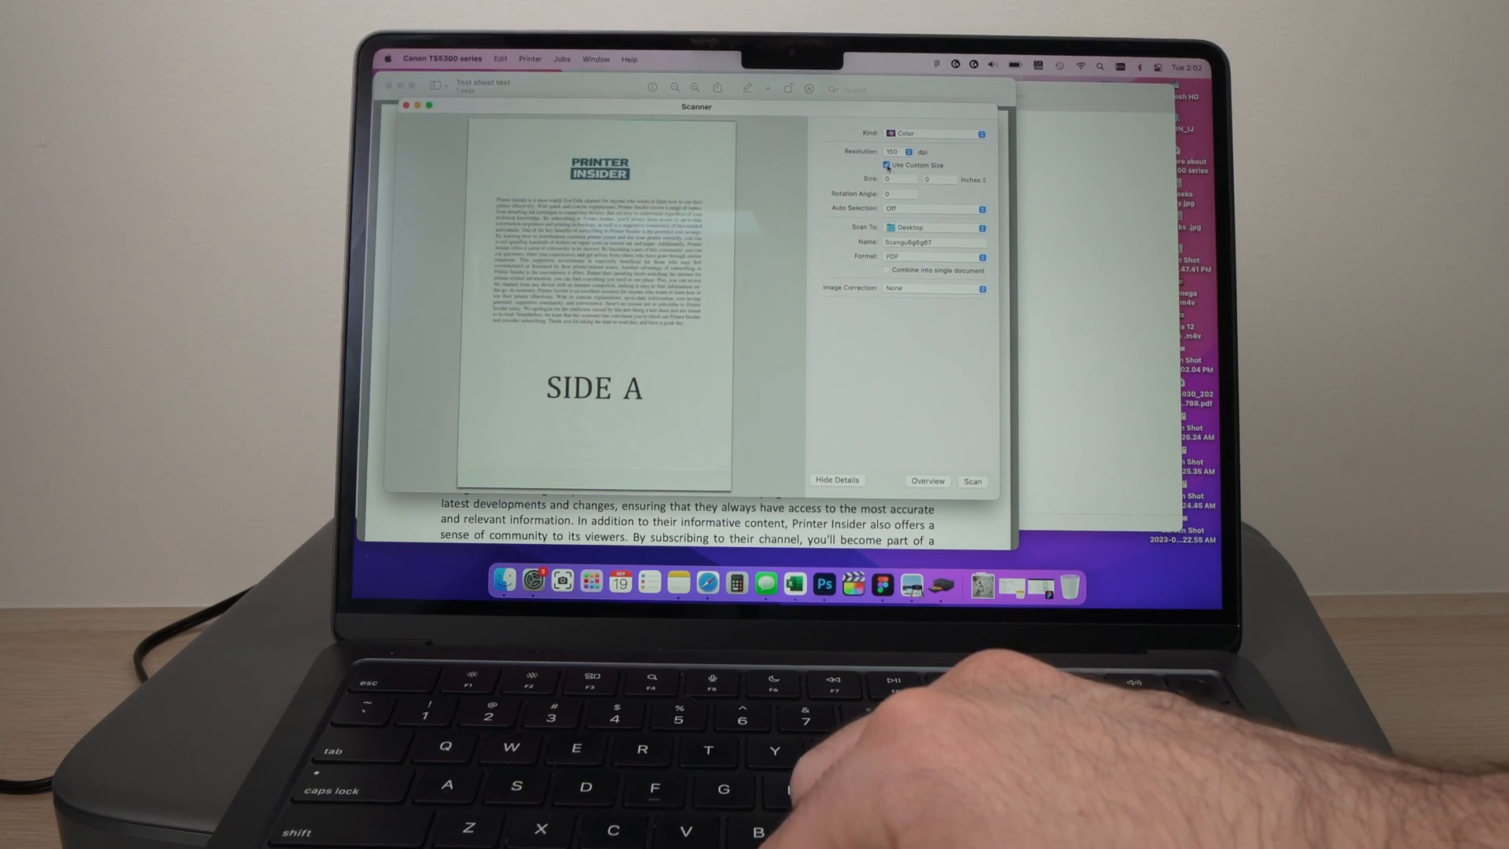
Drop the custom size for A4, name the scan 'nam', and choose PDF format
click(887, 165)
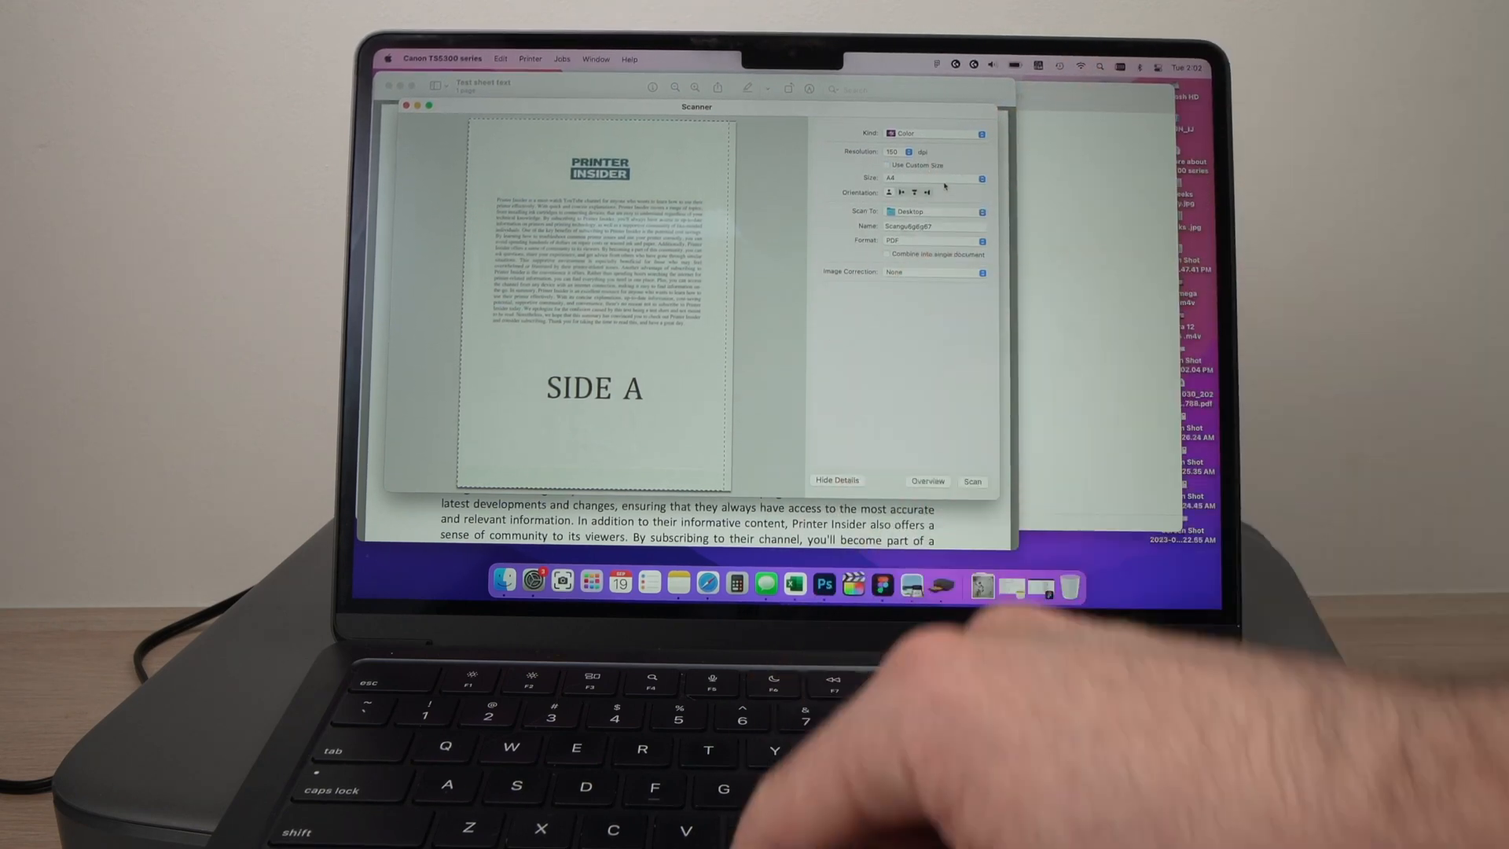
click(934, 178)
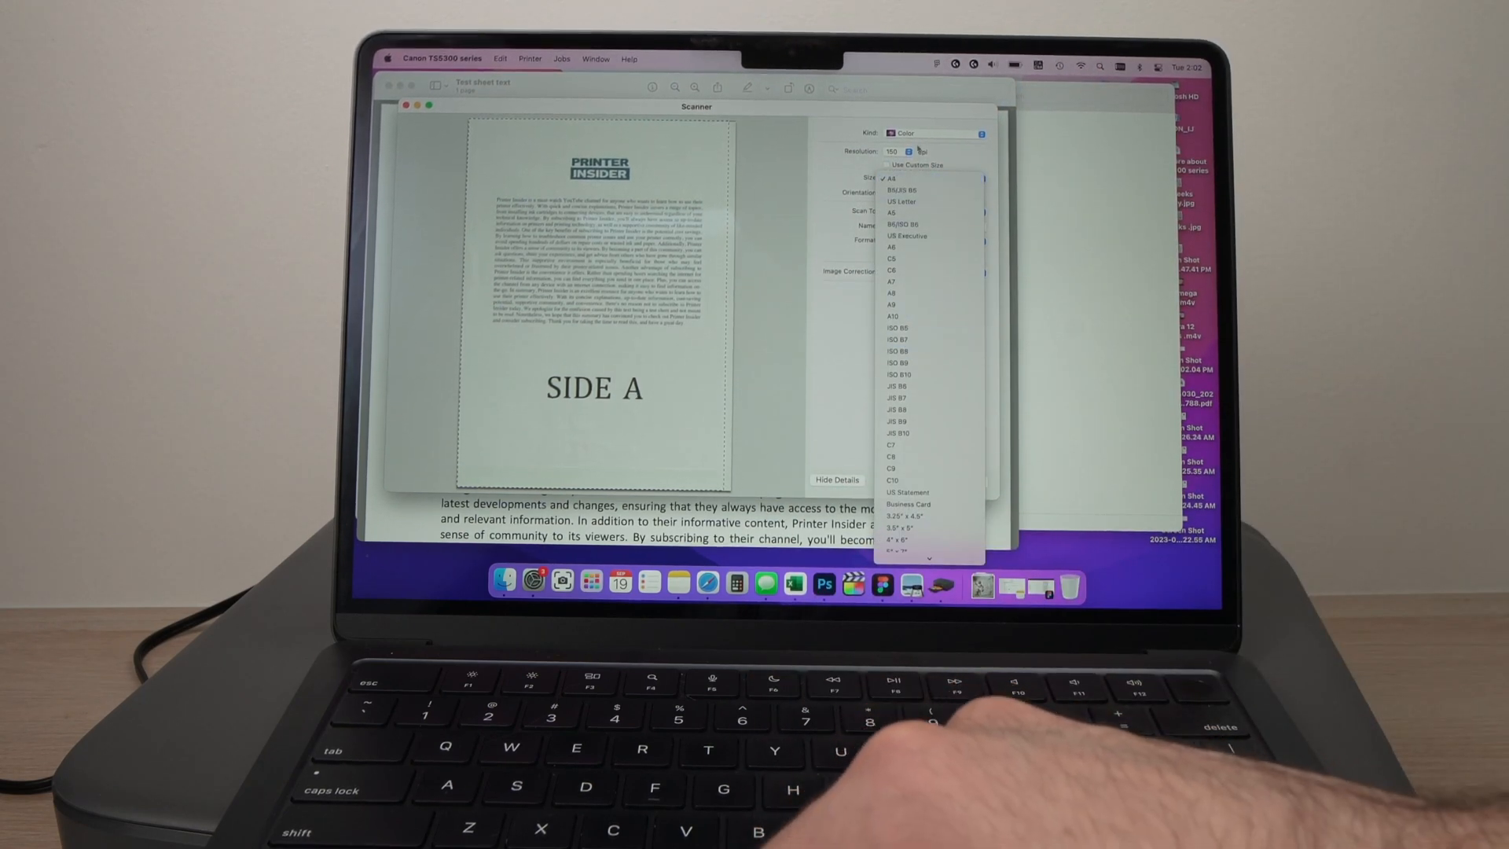
click(891, 178)
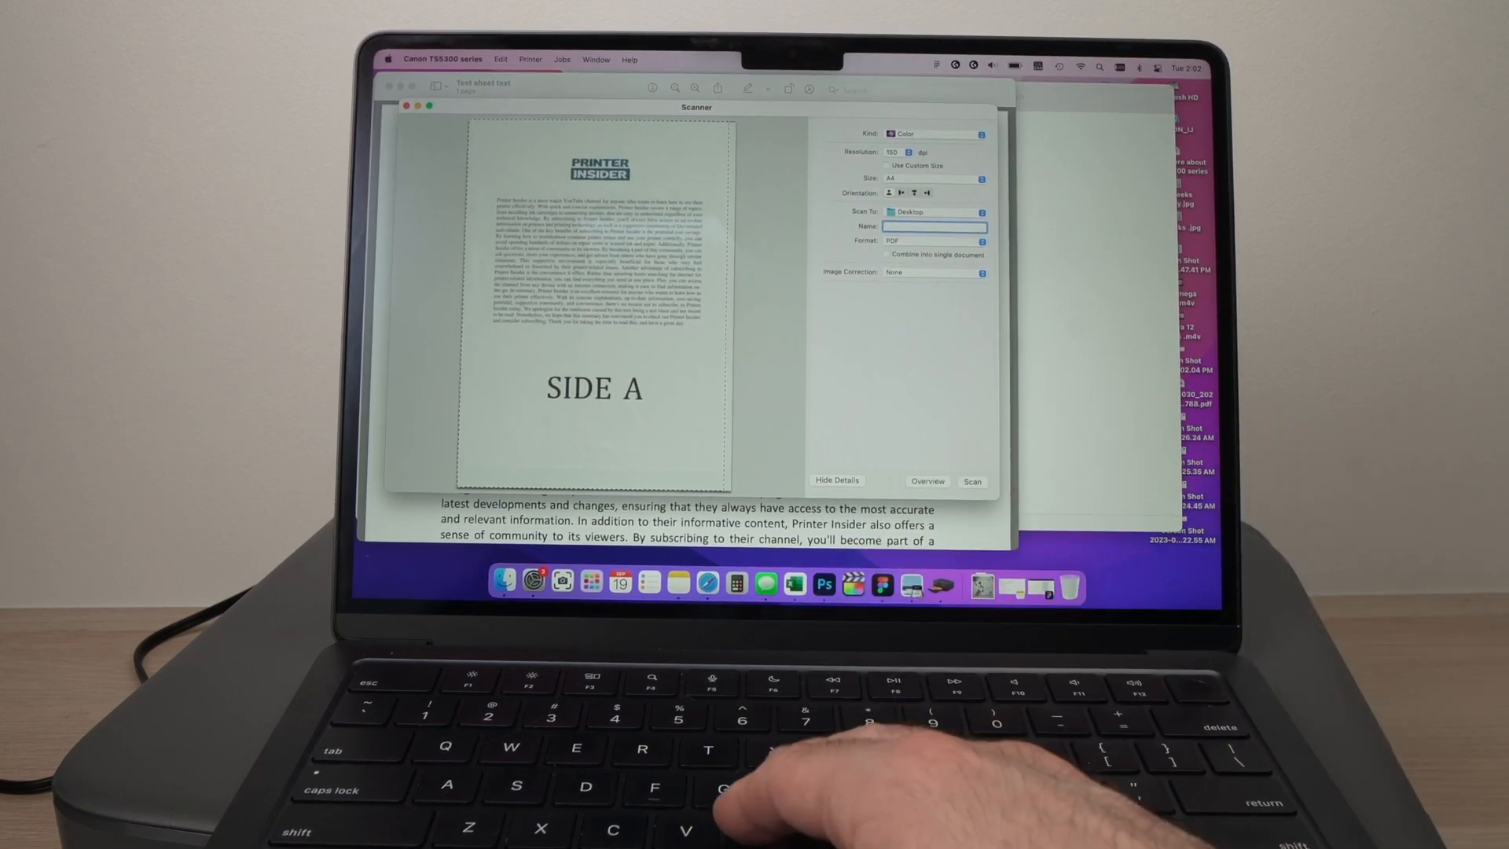
text(name me)
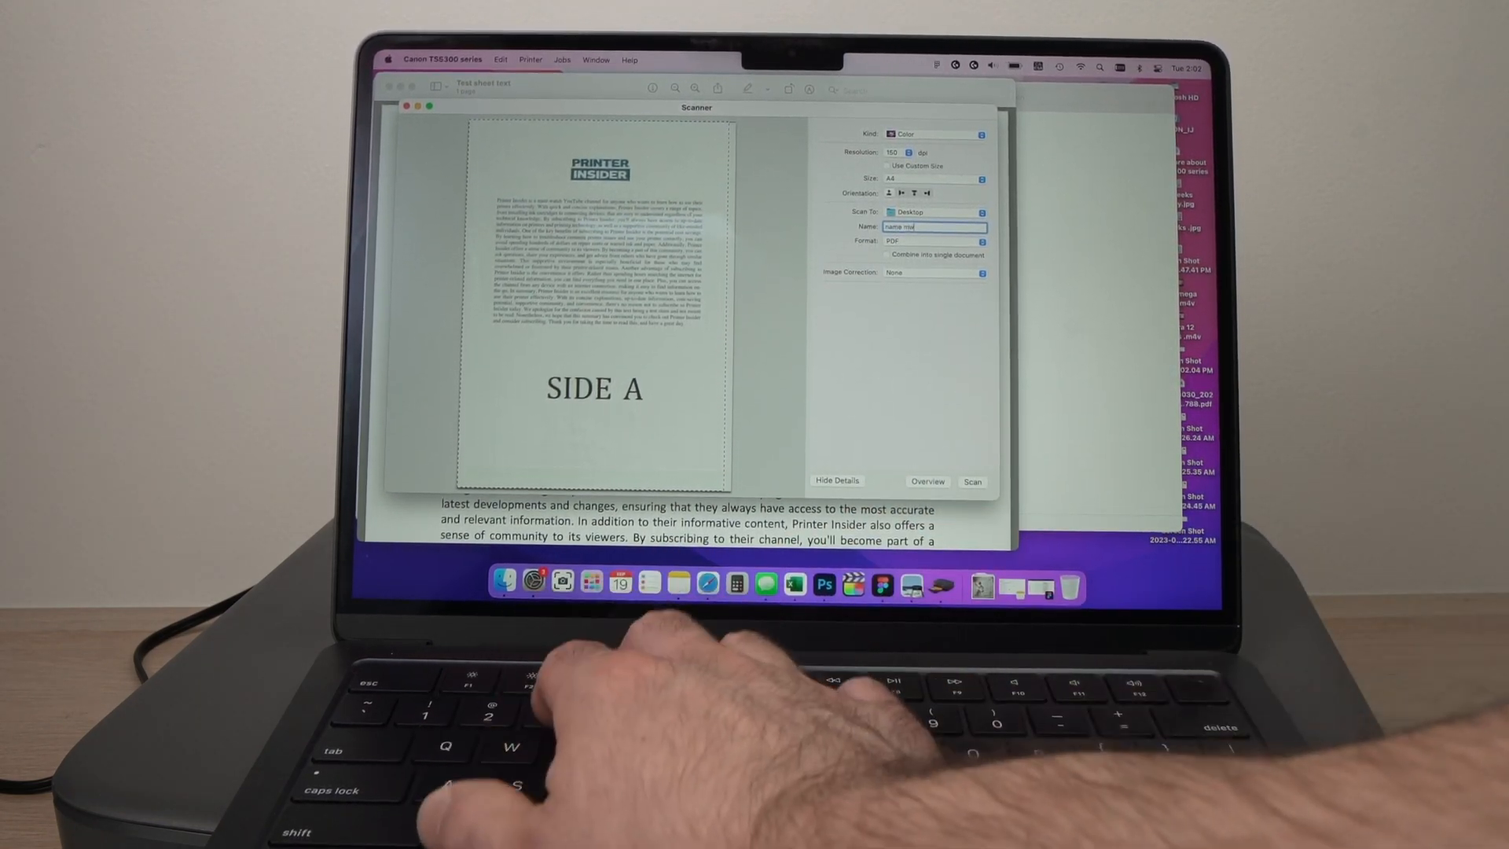
click(932, 241)
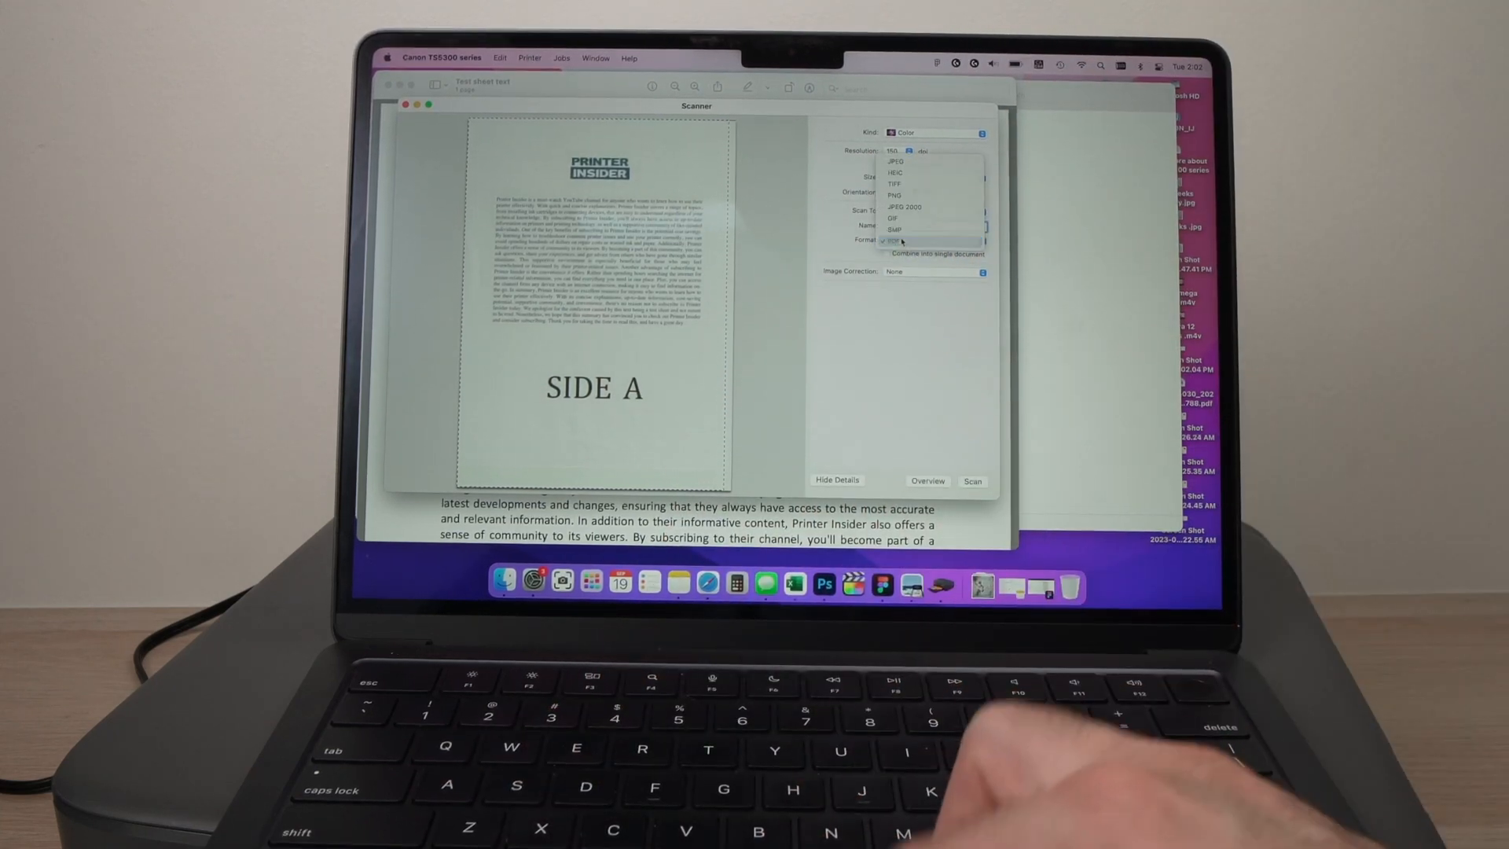
click(905, 241)
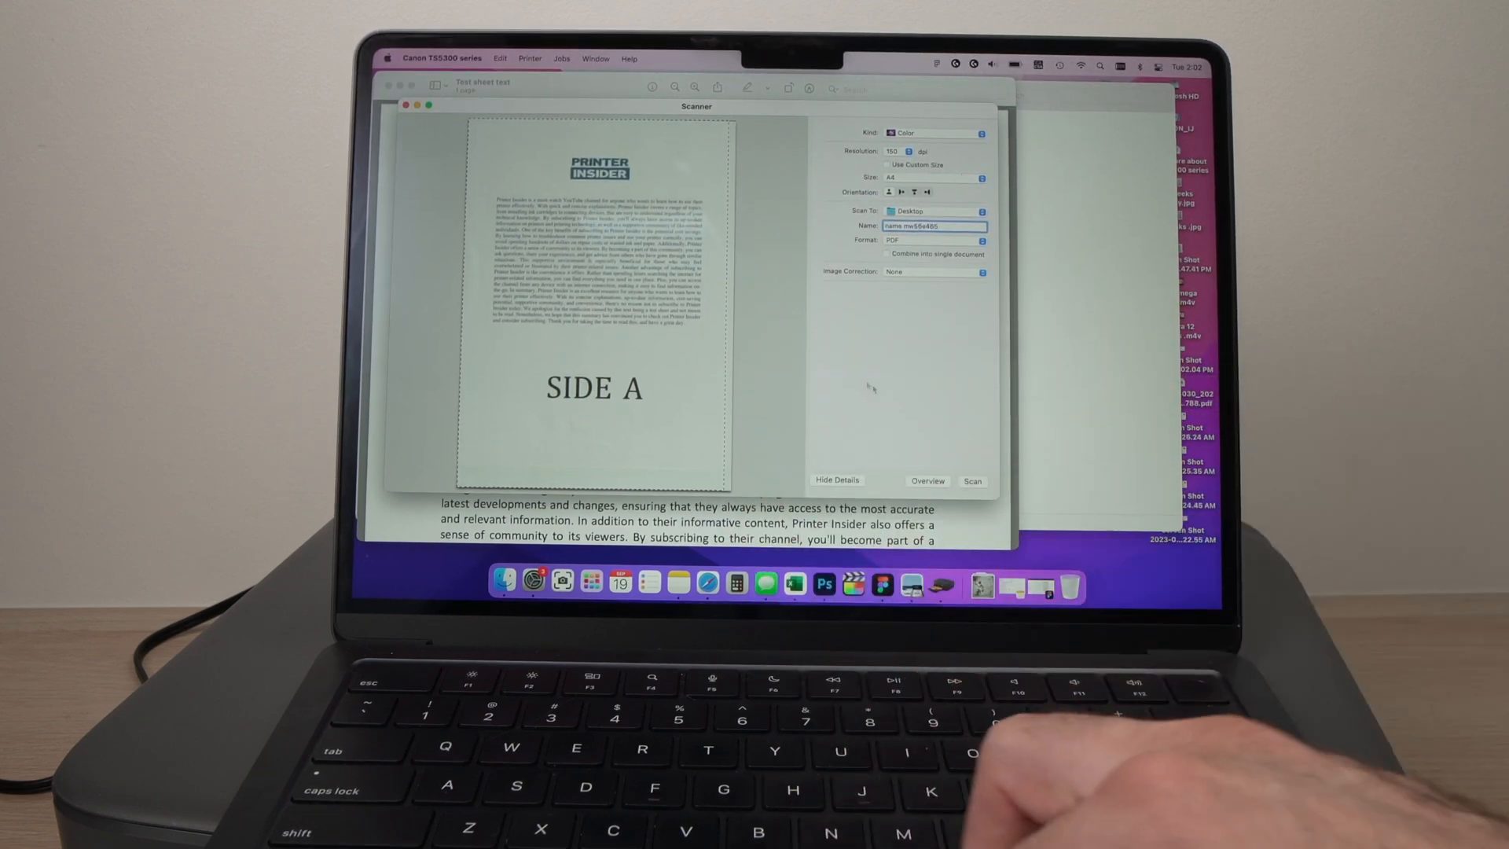
Confirm 150 dpi and scan the SIDE A page to a PDF on the Desktop
click(971, 481)
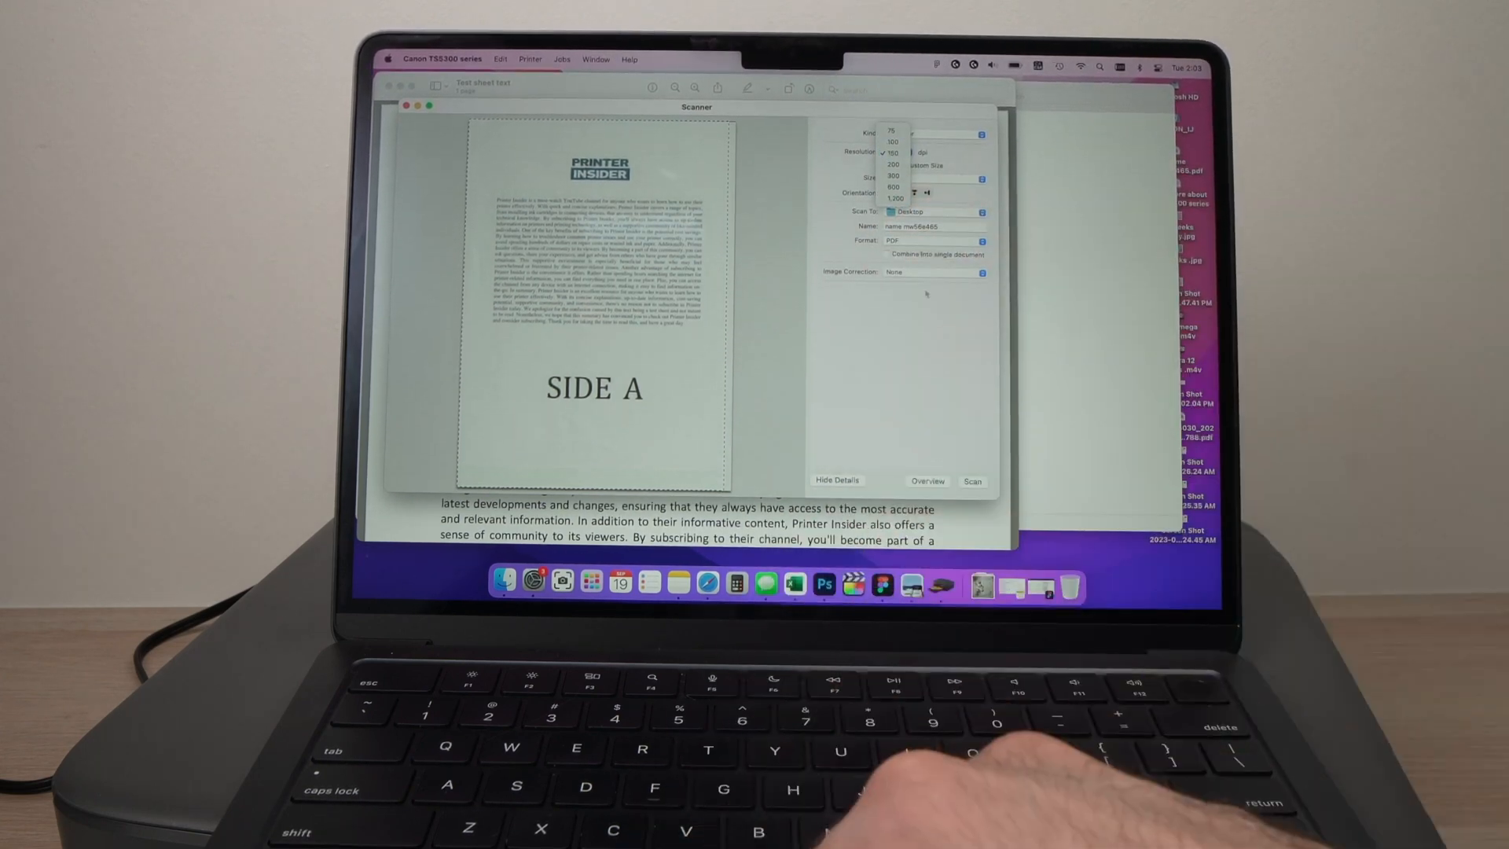
click(893, 153)
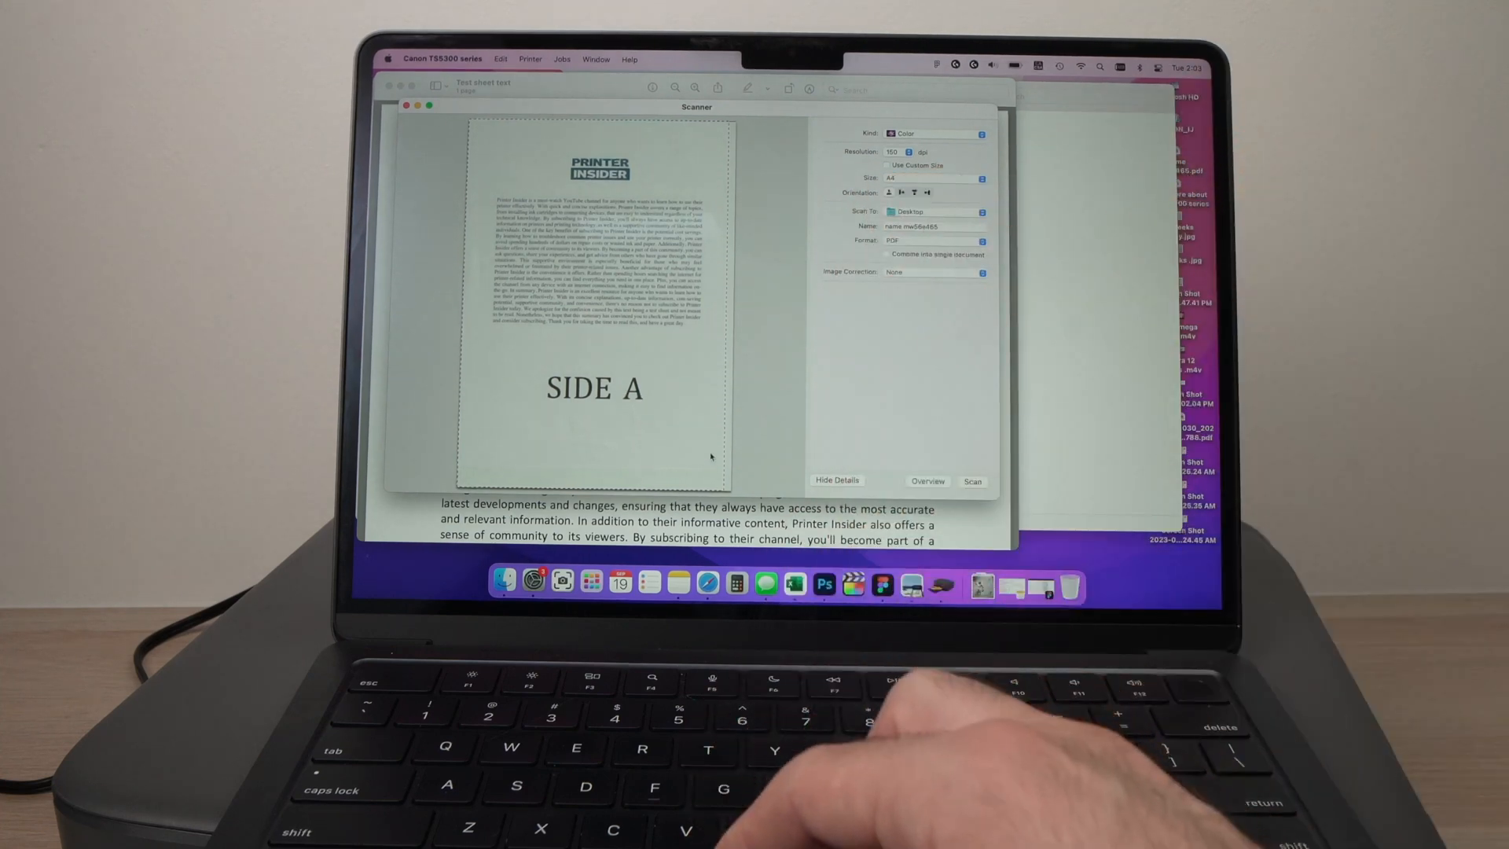
click(972, 481)
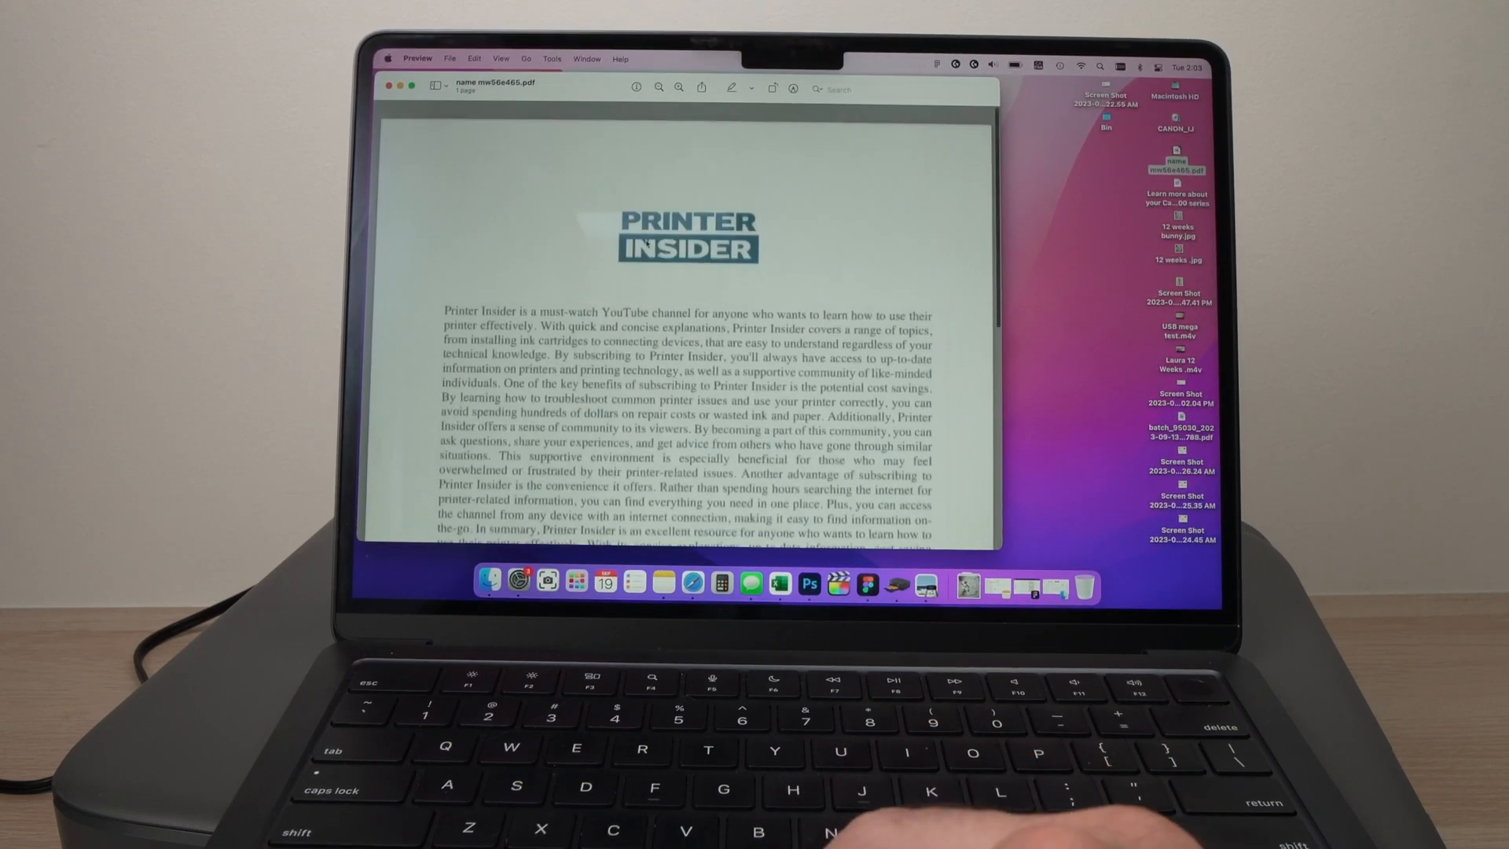
Scroll the scanned PDF in Preview down to the SIDE A heading
scroll(down, 3)
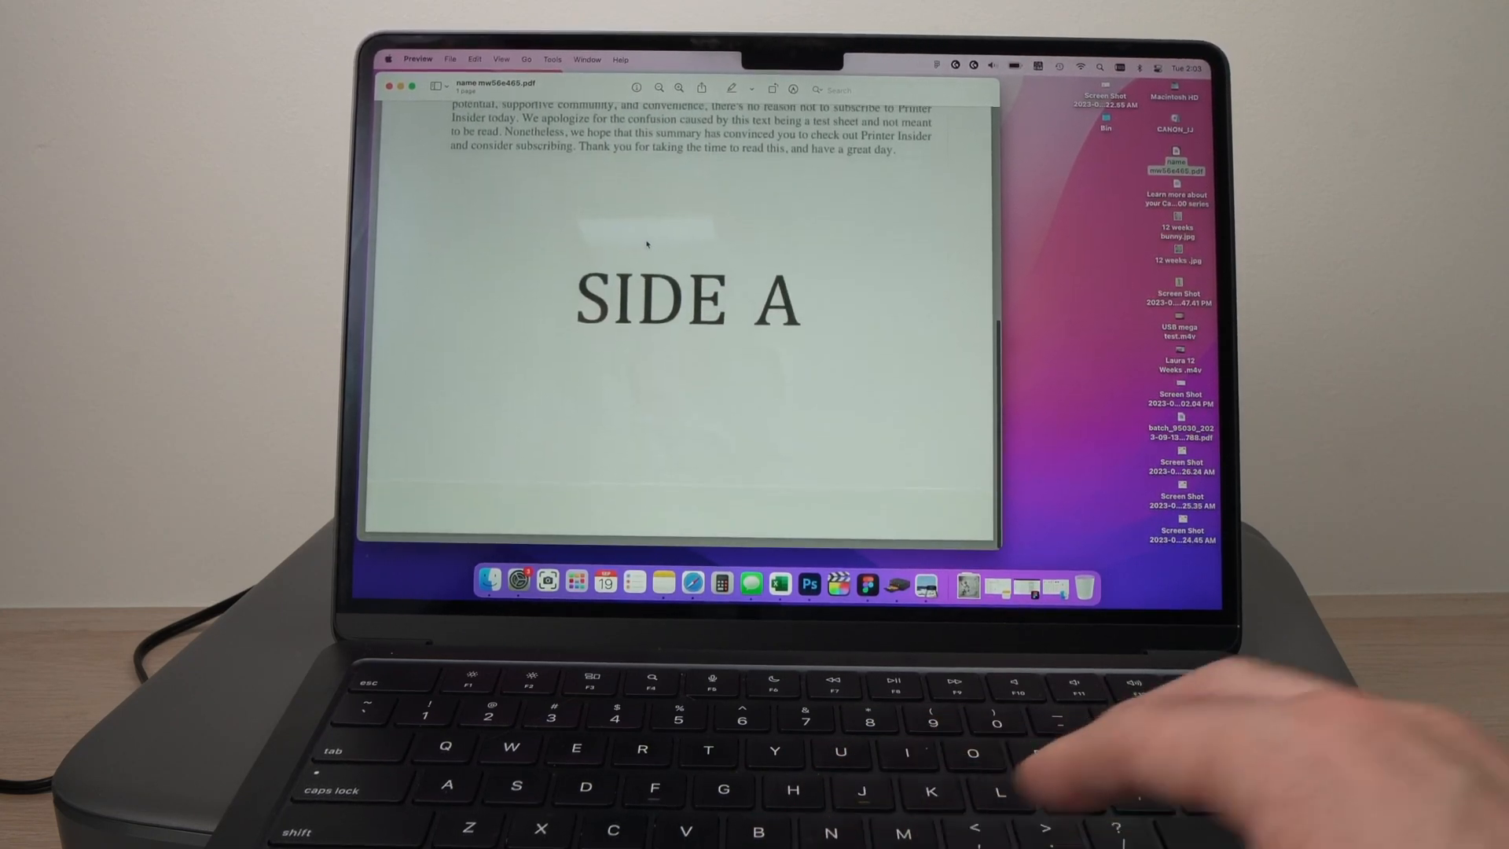